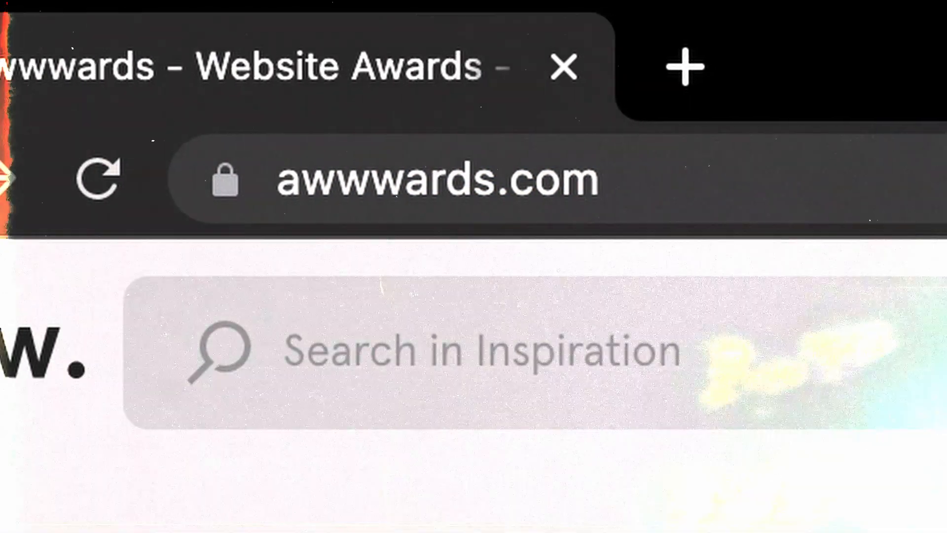
Scroll down the Awwwards inspiration page looking for a reference design.
scroll(down, 3)
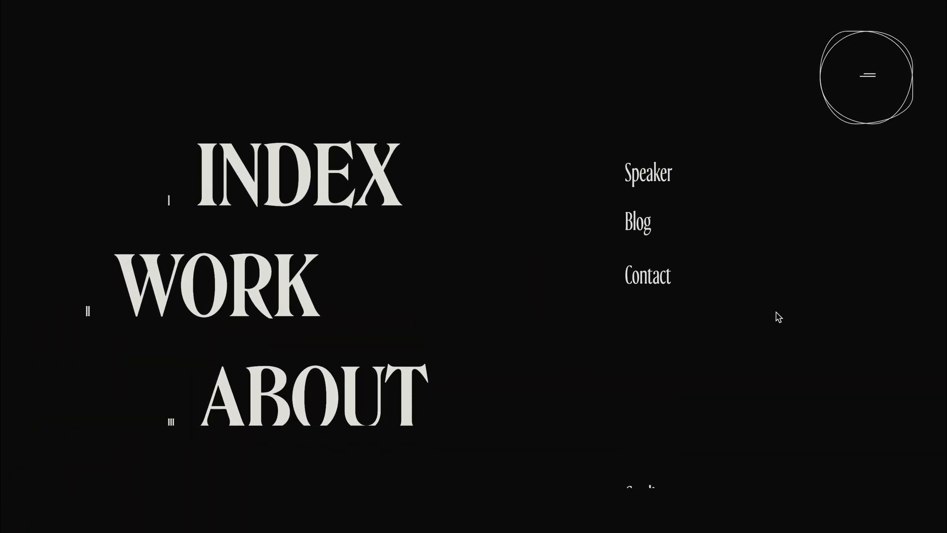
Toggle the reference site's circular menu button to reveal and close its dark overlay navigation.
click(868, 76)
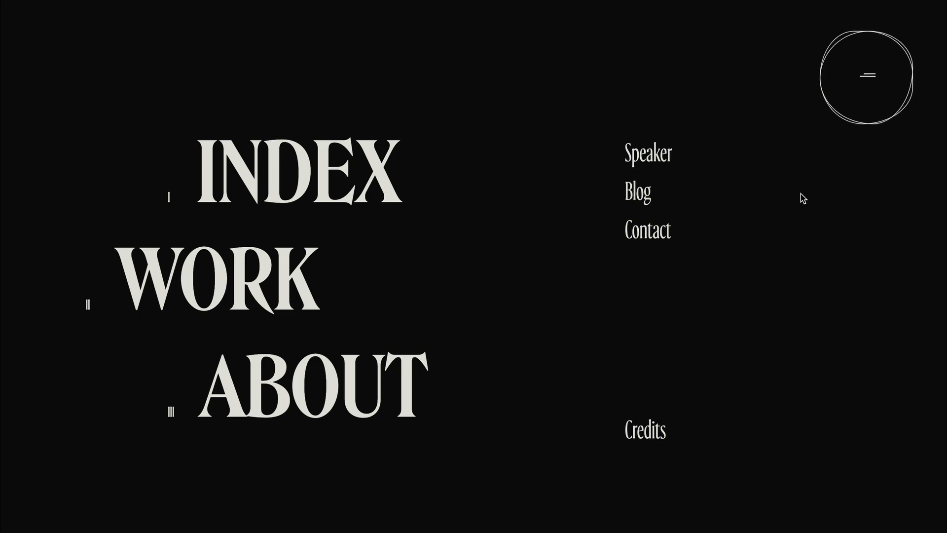
click(867, 74)
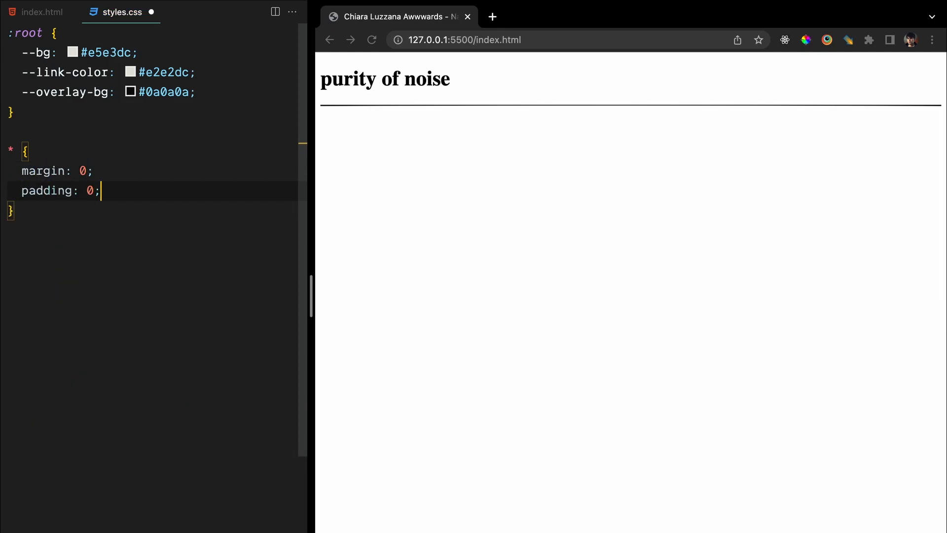
Give html/body the Roslindale font-family and overflow hidden, then begin the h1.hero-title rule.
key(Enter)
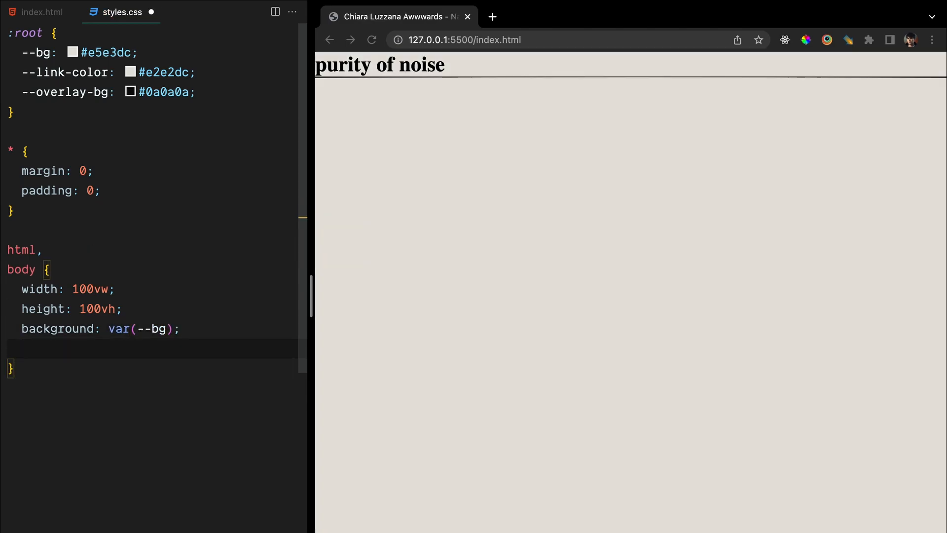
text(font-family: "Roslindal";)
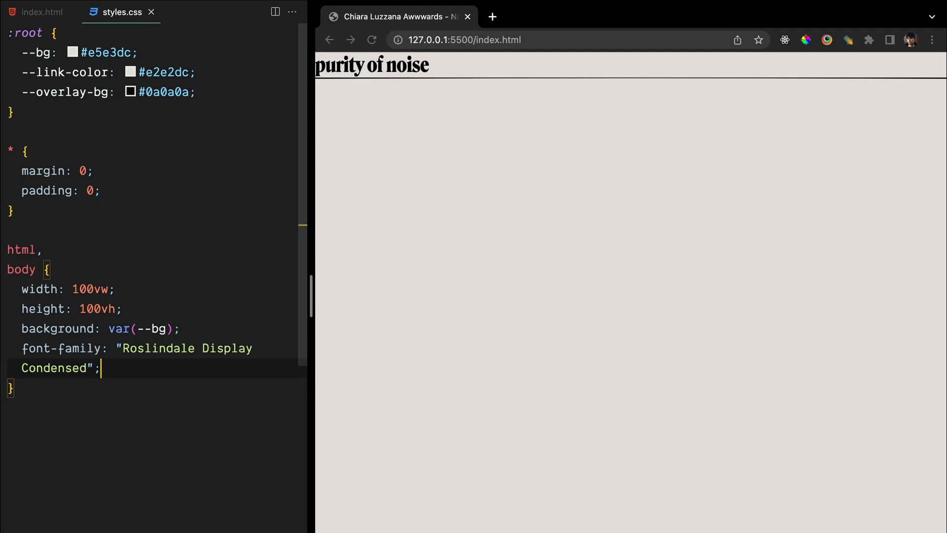
text(overflow: hidden;)
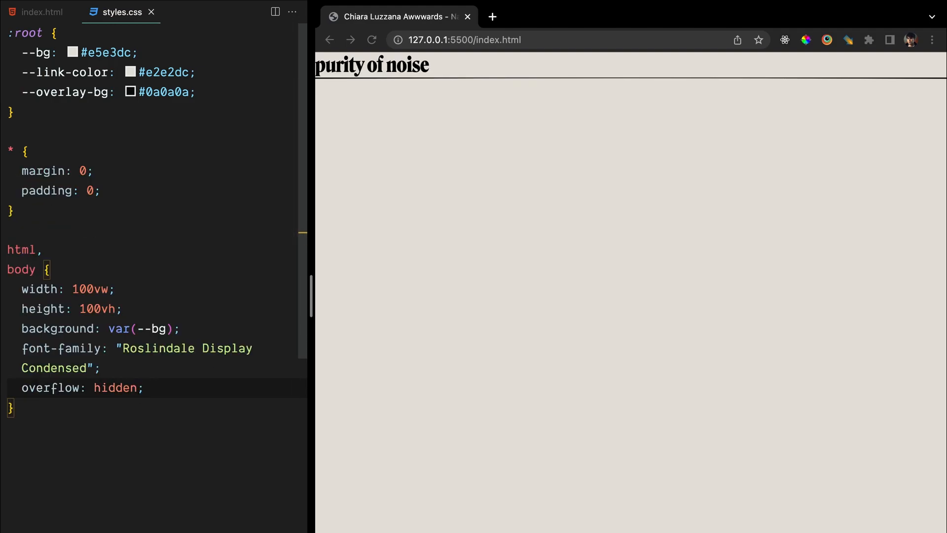
text(h1.hero-title {)
text(left: 50%;)
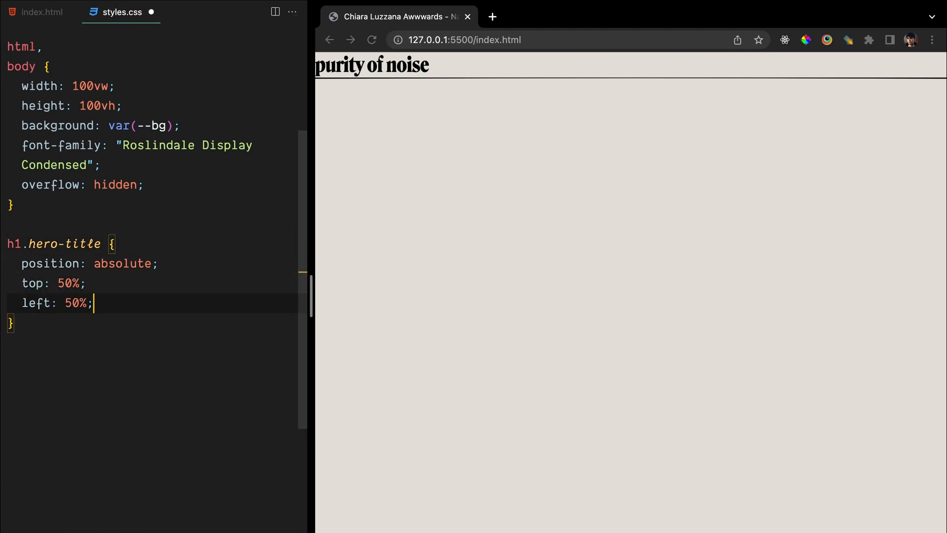
Centre h1.hero-title with translate(-50%, -50%) at 10vw size, add the full-screen .overlay and an svg path rule.
text(transform: translate(-50%, -)
text(width: 100;)
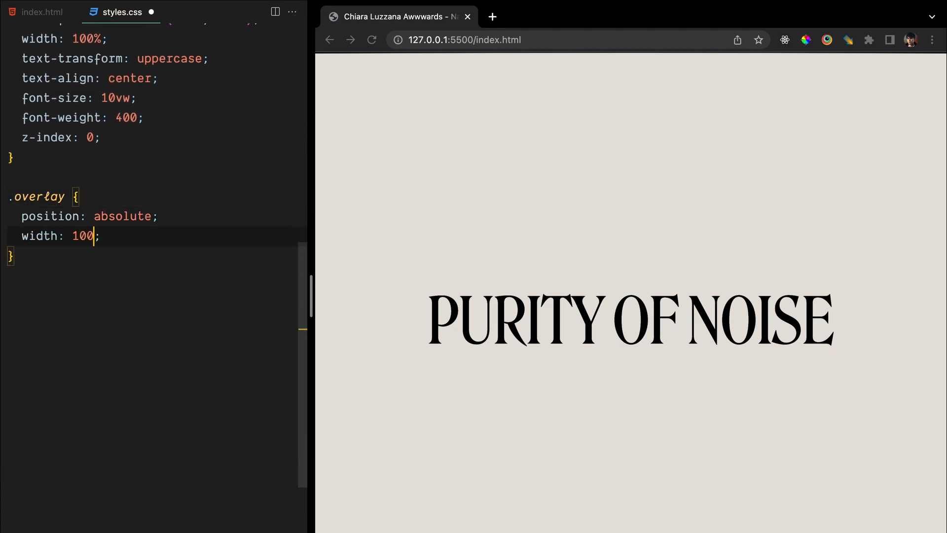
text(vw;)
text(z-index: 0;)
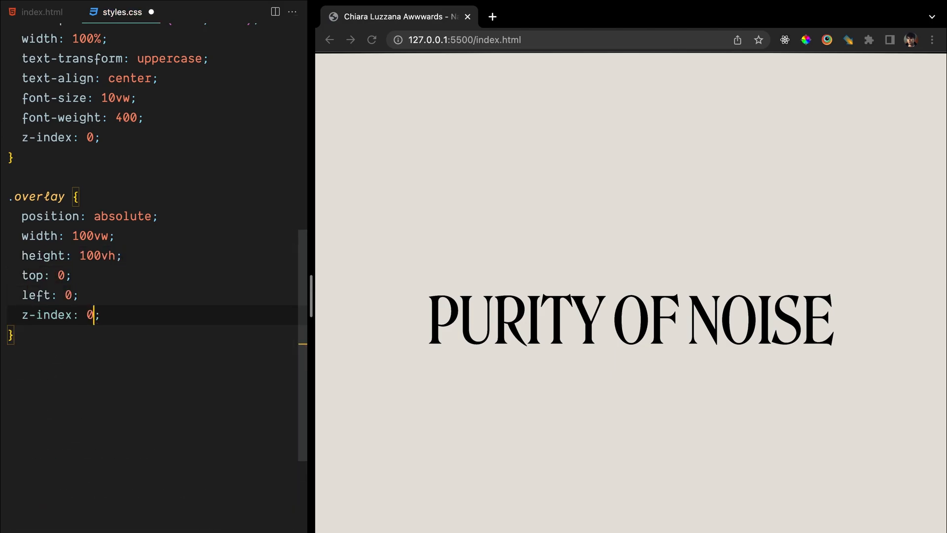
text(svg path {)
text(fill: var(--overlay-bg);)
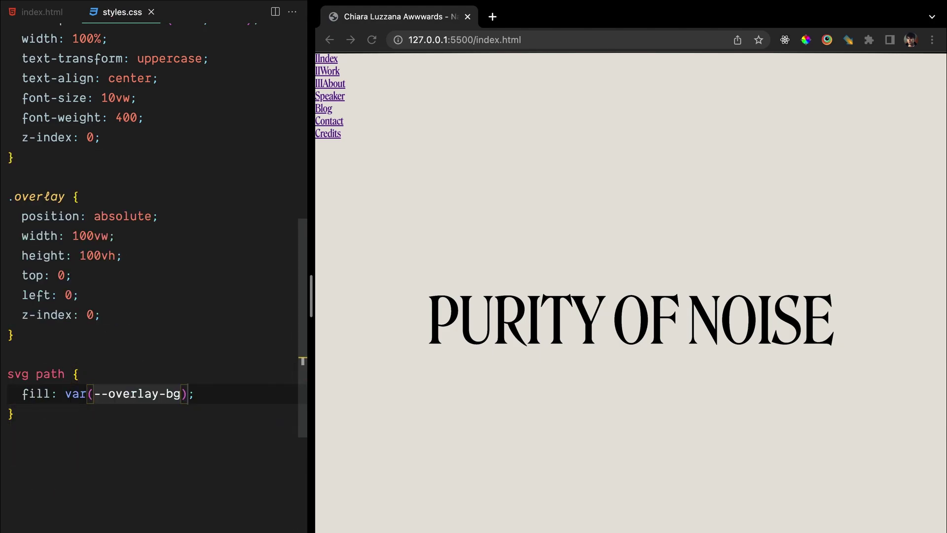
Write #toggle-btn: absolute top/right 0, display flex, z-index 2 and cursor pointer.
scroll(down, 3)
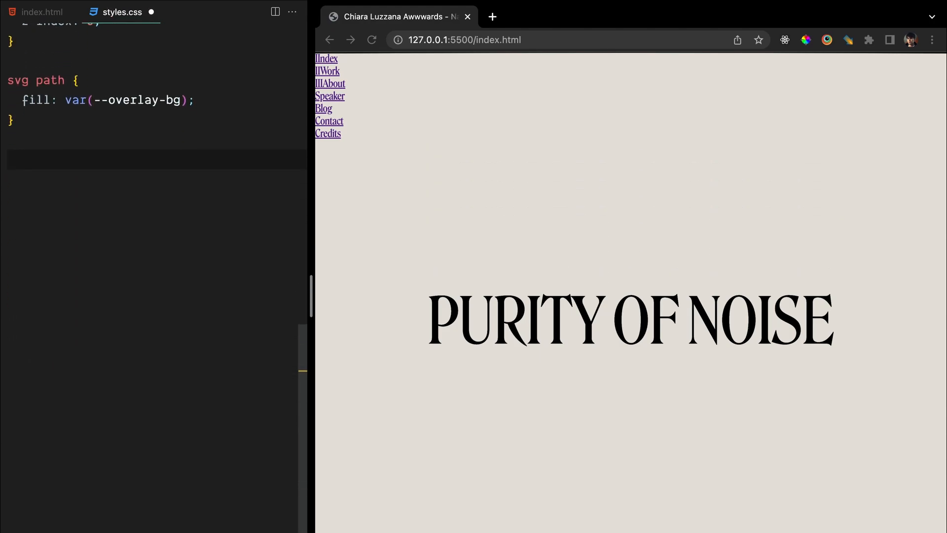
text(#toggle-btn {)
text(top: 0;)
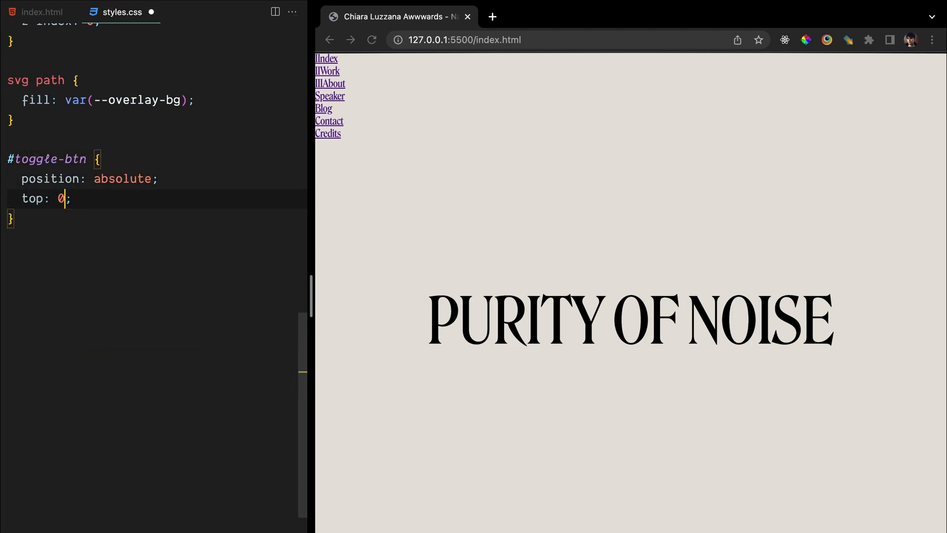
text(right: 0;)
text(height: 100px;)
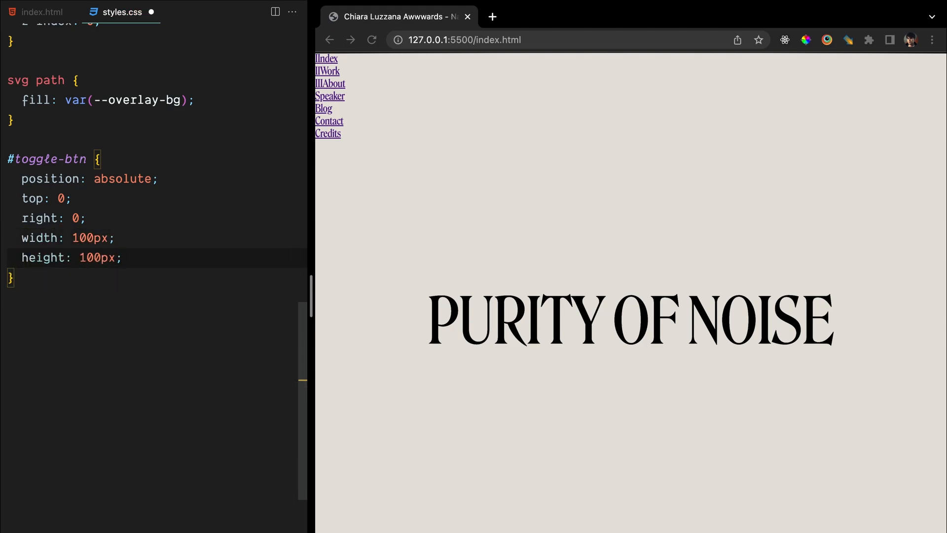
text(display: flex;)
text(z-index: ;)
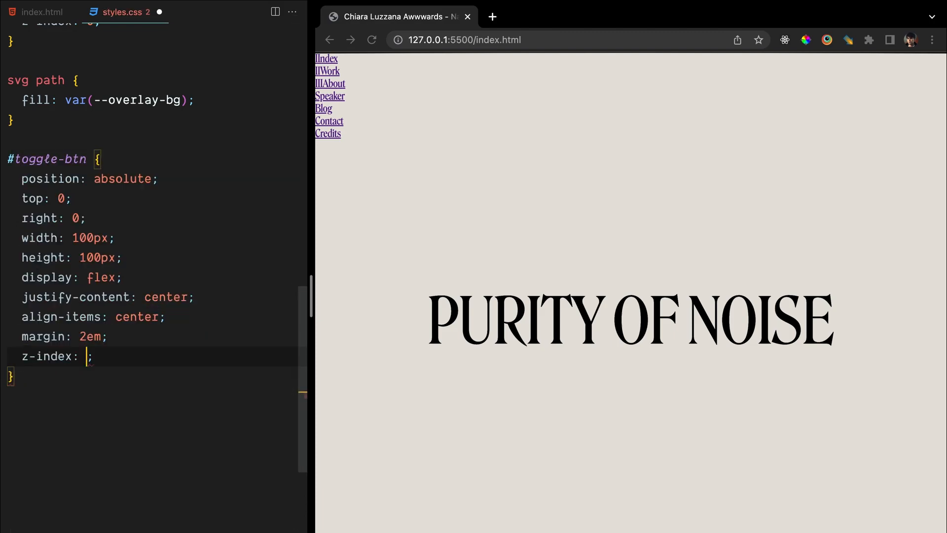
text(2)
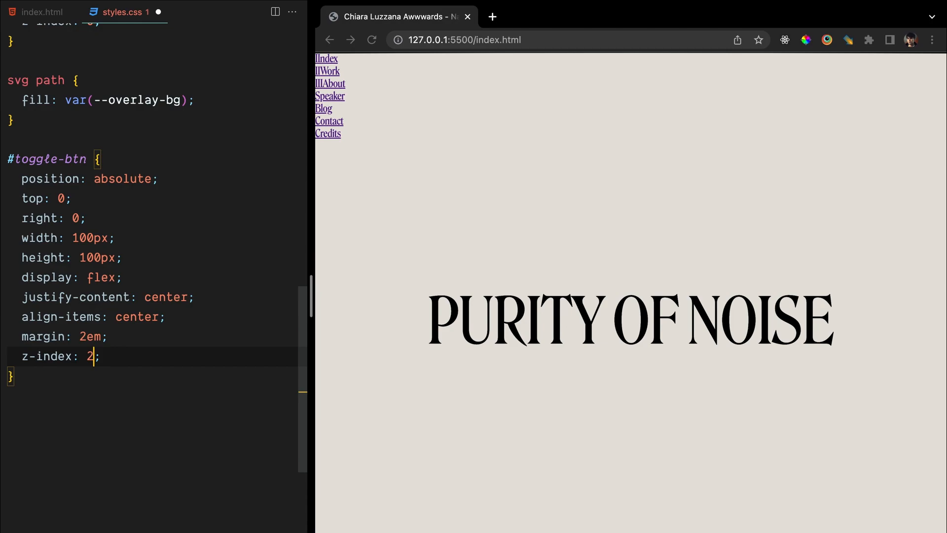
text(cursor: pointer;)
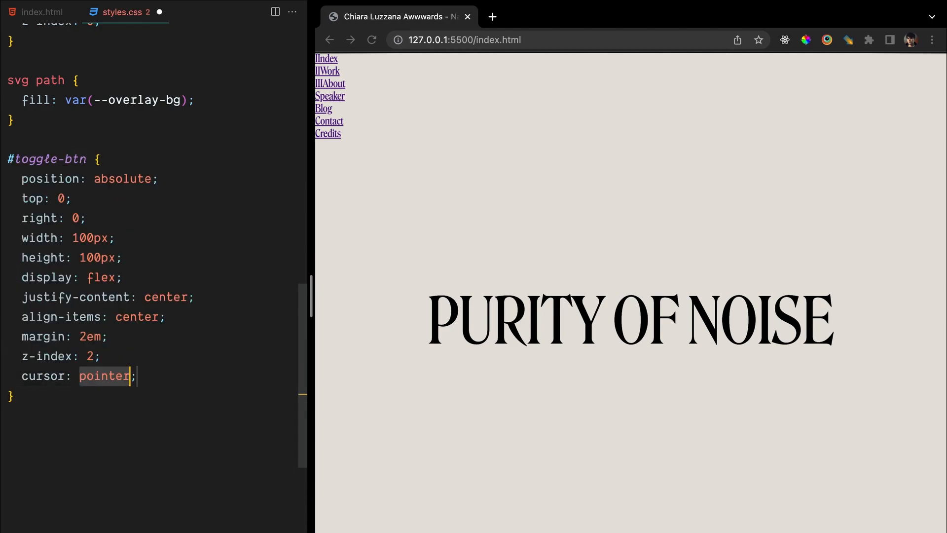
scroll(down, 3)
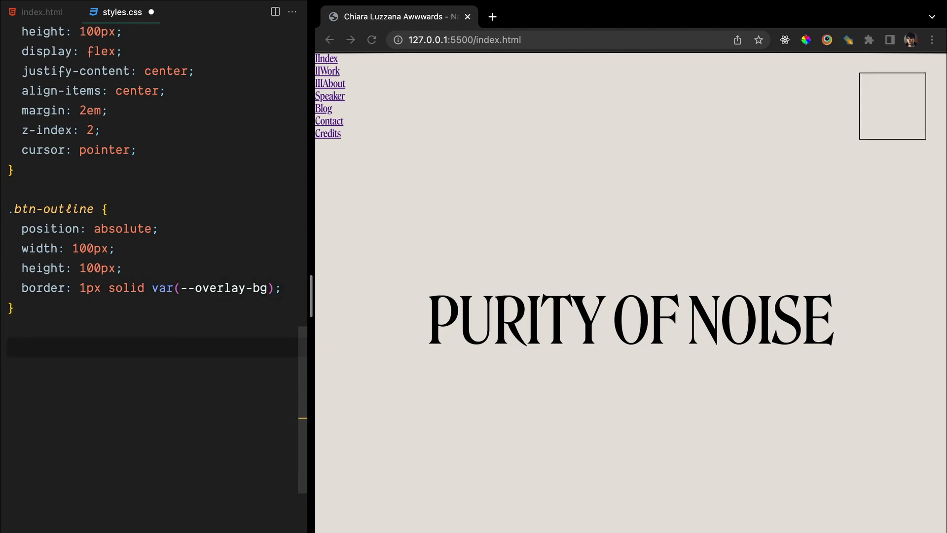
Give .btn-outline a border and irregular border-radius with animation: morph 4s, then start the #hamburger rule.
text(borderr)
text(.b)
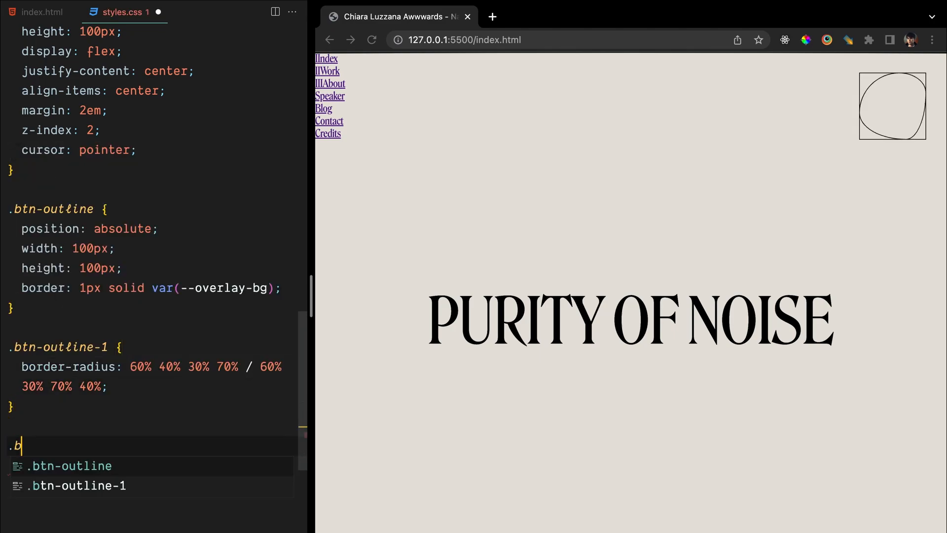
text(ord)
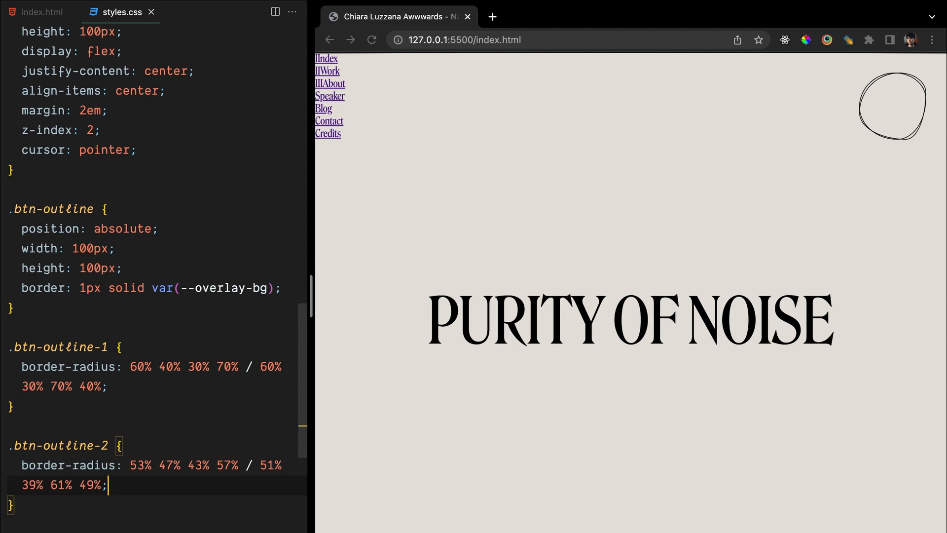
text(animation: morph 4s linear infinite;)
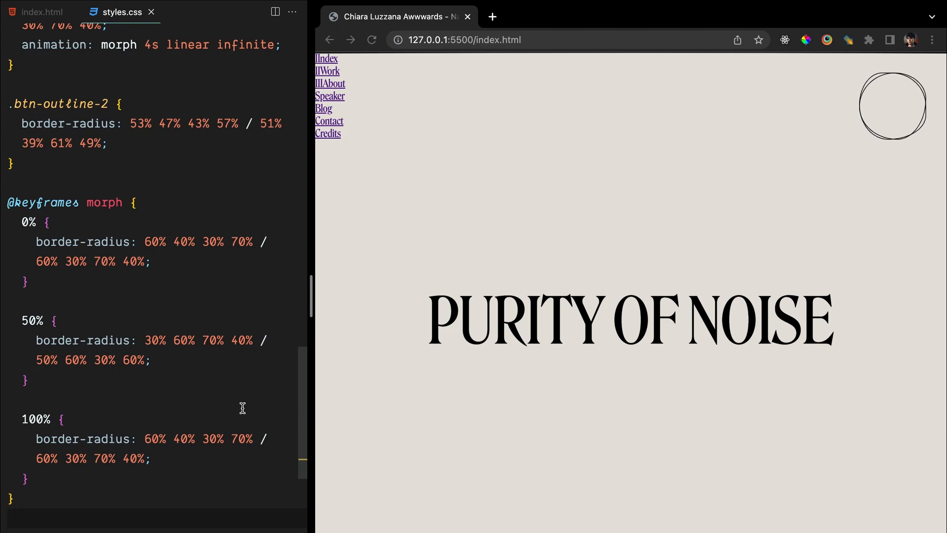
text(#hamburger {)
text(position: relative;)
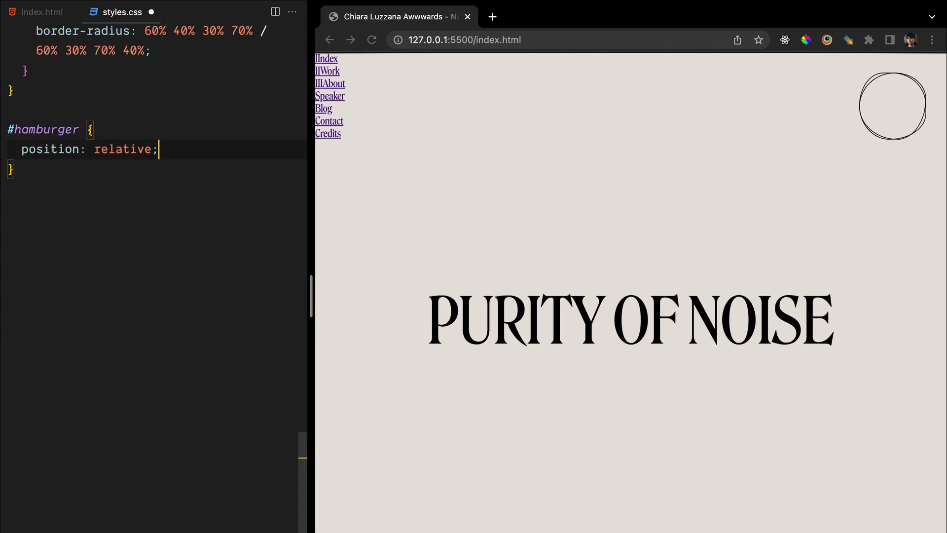
Style #hamburger span as a 20px bar in var(--overlay-bg) and begin the span::before rule.
text(width: 20px;)
text(#)
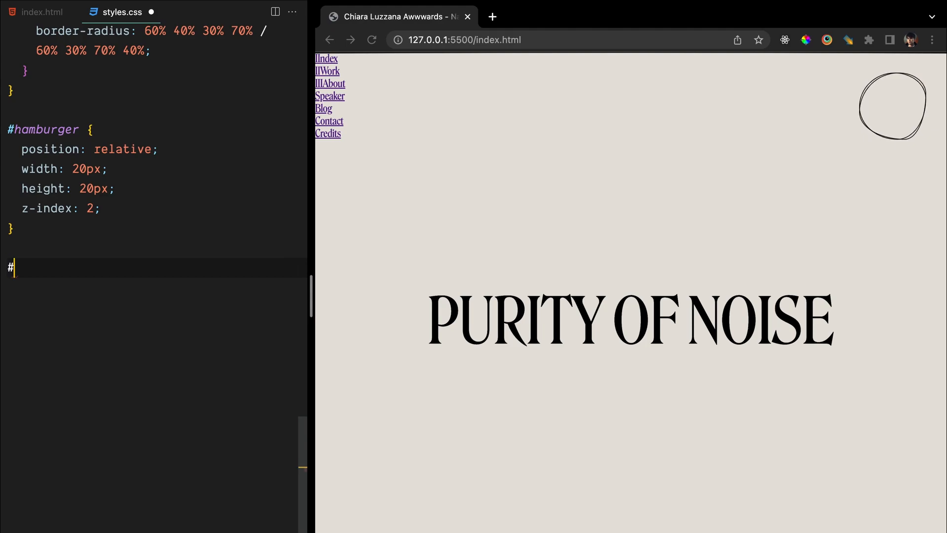
text(hamburger span {)
text(background: var();)
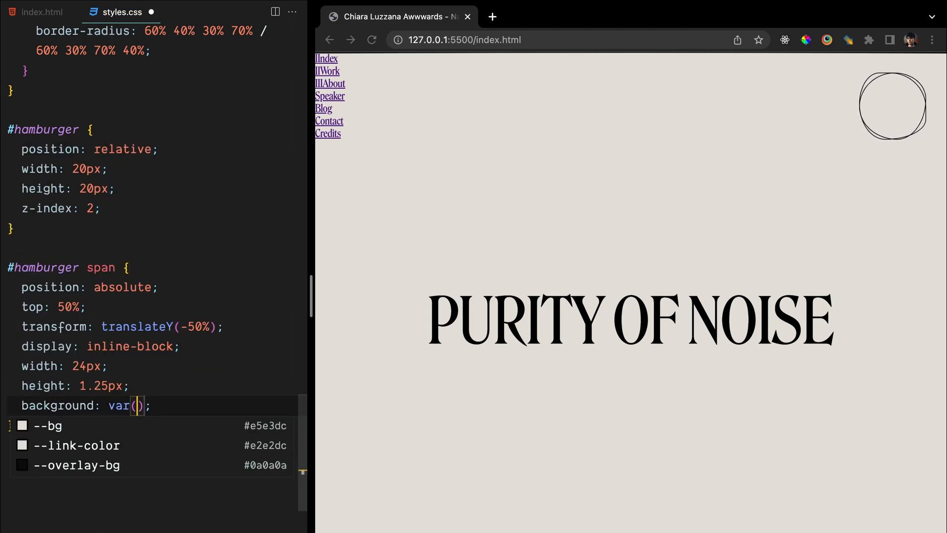
text(--overlay-bg);)
text(transition: transform 0.25s;)
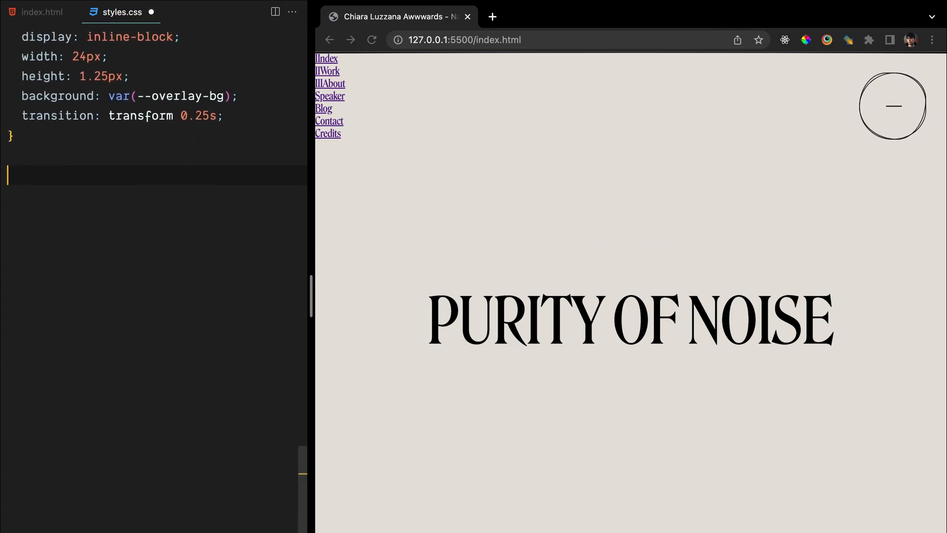
text(#hamburger span::)
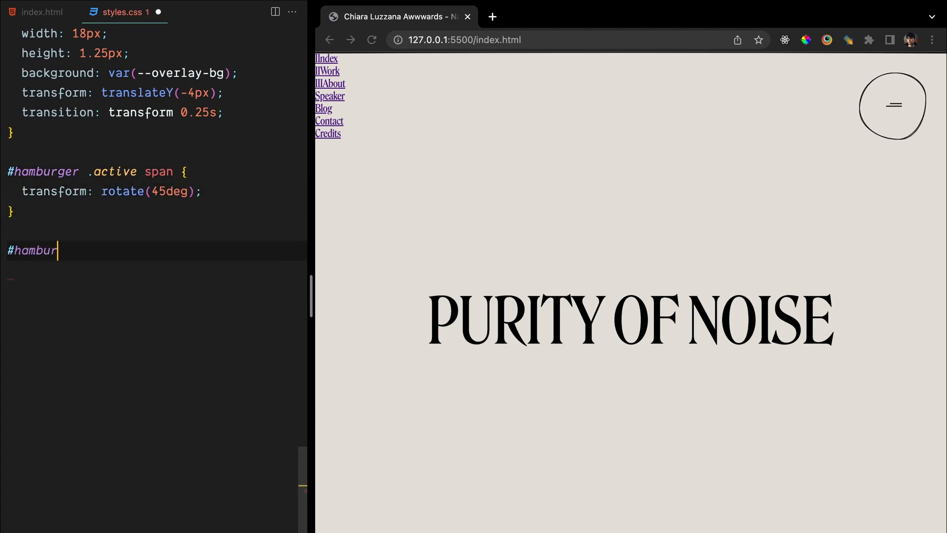
Add the #hamburger .active span rotation rules and begin the .menu rule.
text(ger .active span::before {)
text(transform: rotate(-90deg);)
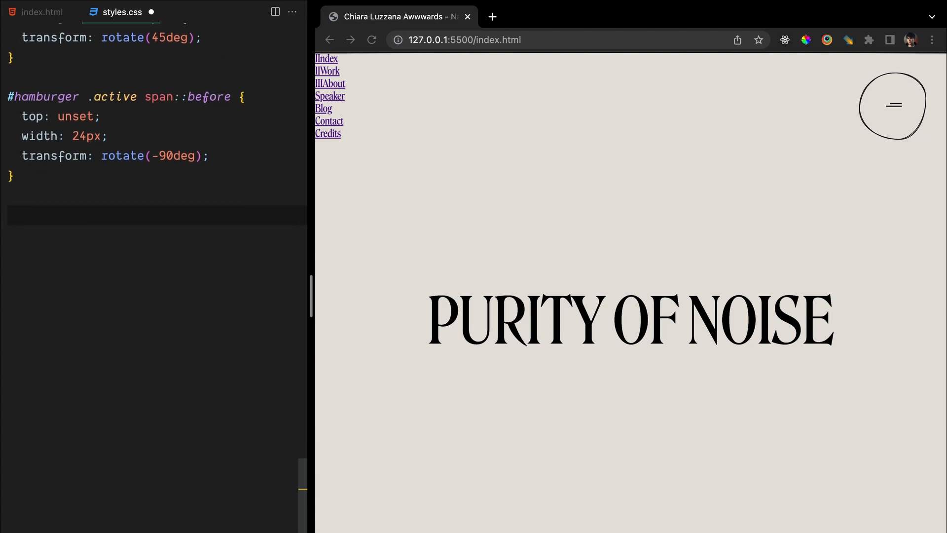
text(.menu {)
text(width: 100vw;)
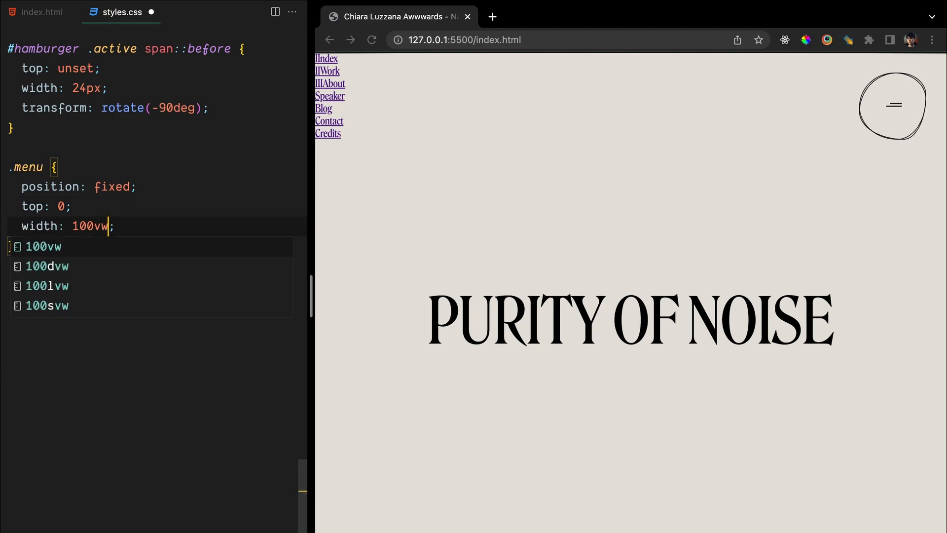
Make .menu 100vh display flex, .menu > div flex, and push .menu a down with top: 120px.
text(height: 100vh;)
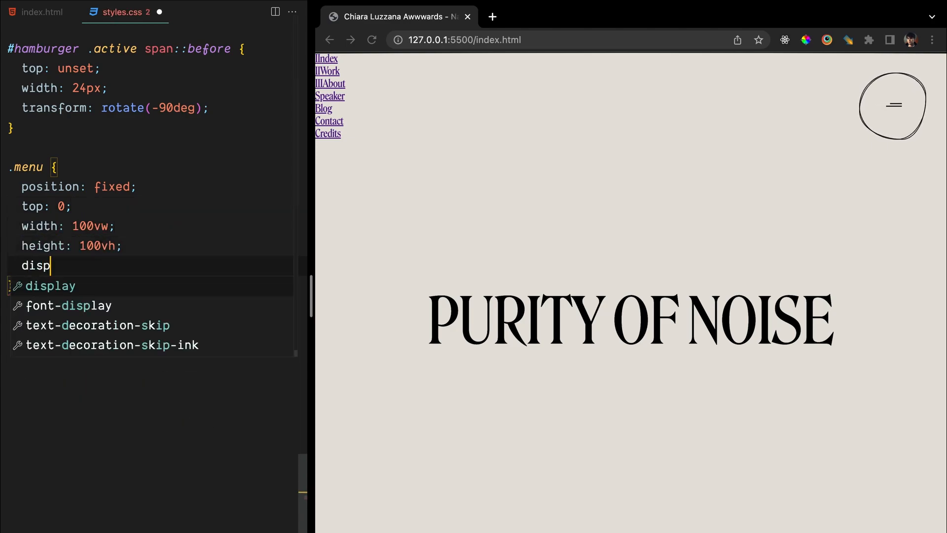
text(display: flex;)
text(height: 100%;)
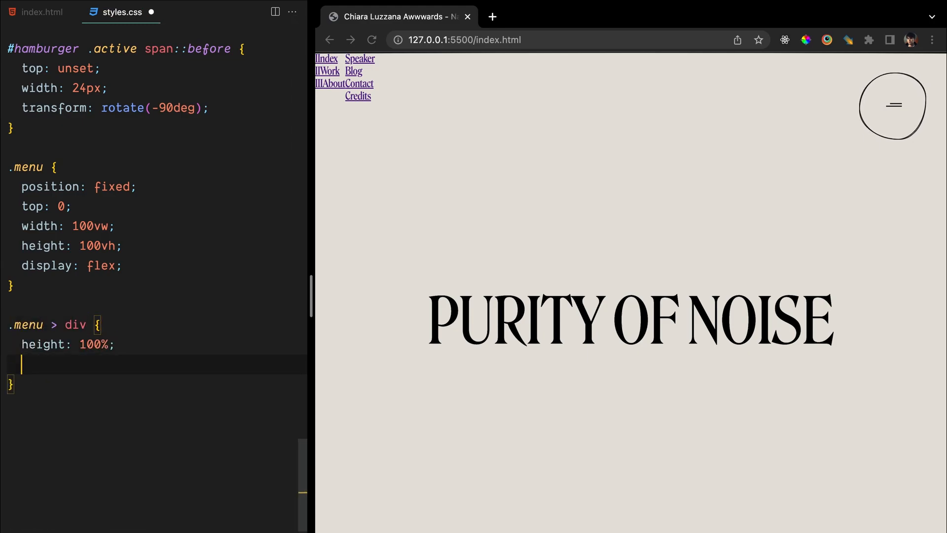
text(display: flex;)
text(position: relative;)
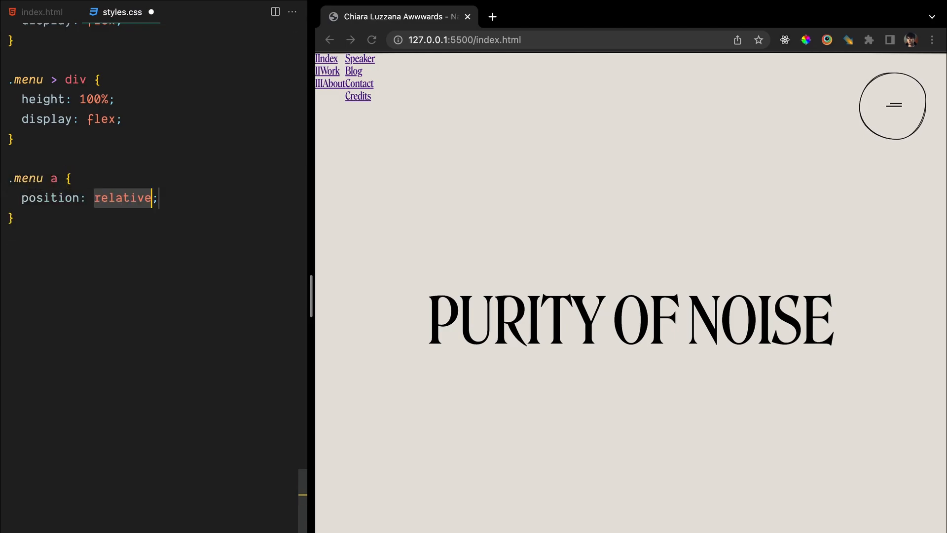
text(top: 120px;)
text(color: var(--);)
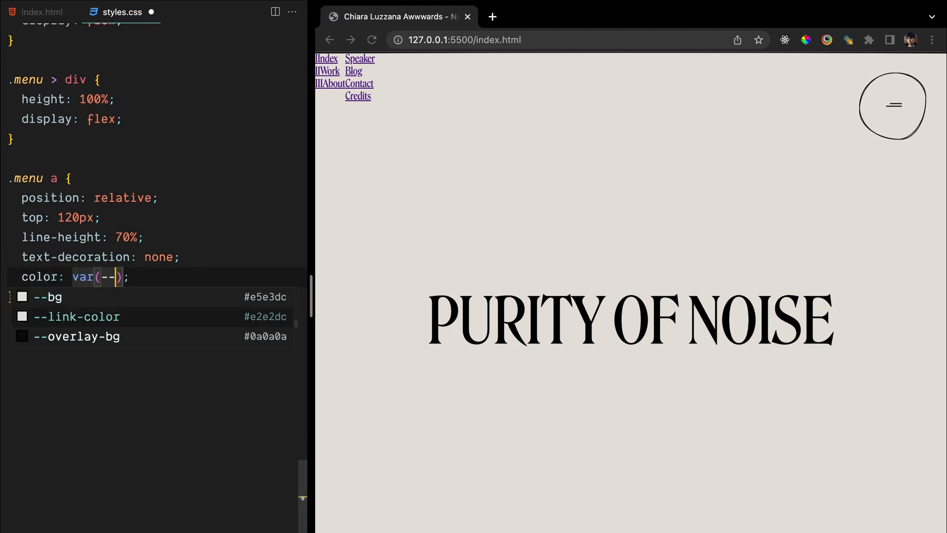
Set the menu link colour to red and start a font-size declaration for .menu a span.
click(77, 316)
text(color: ;)
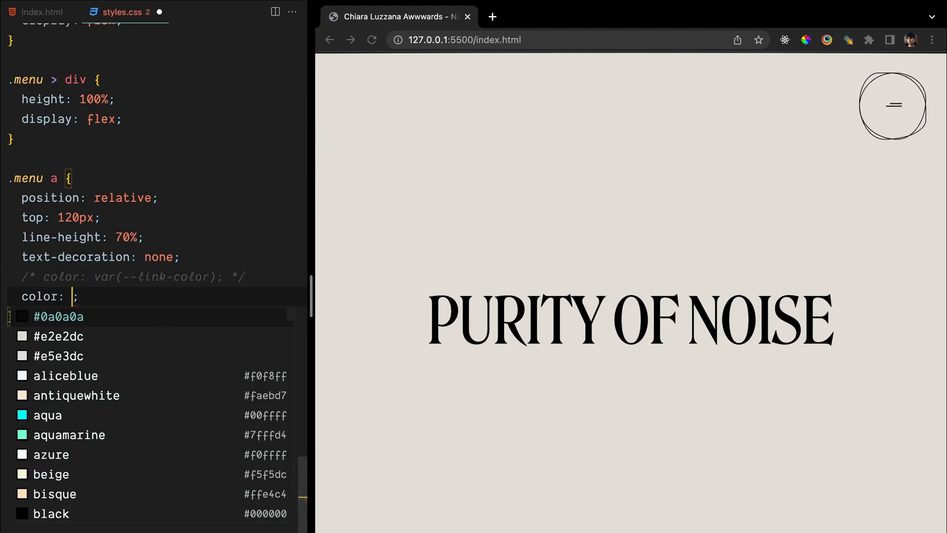
text(red)
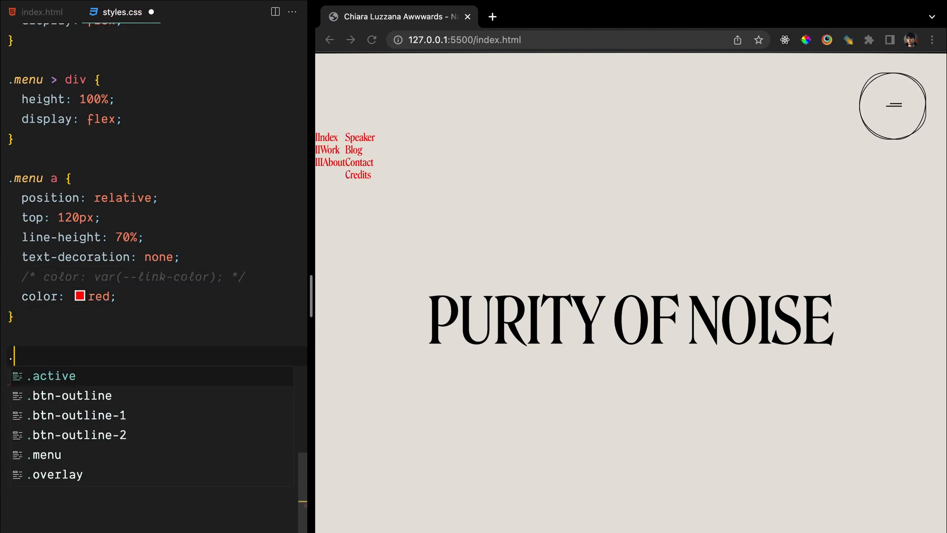
text(font-size: 20px;)
text(font-family: "Ayer";)
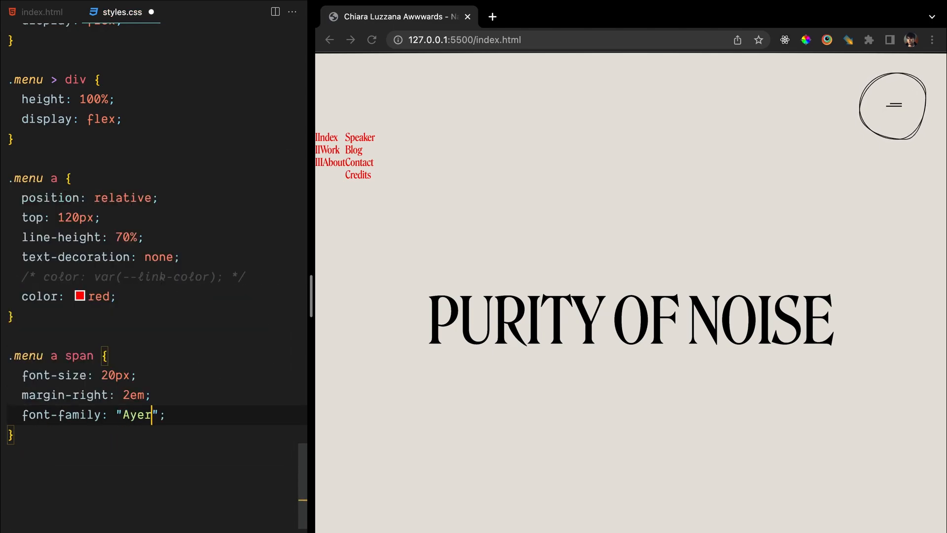
Add .menu-item and its absolute-positioned :after block, then begin the .menu-container rule.
text(.menu-item {)
text(position: relative;)
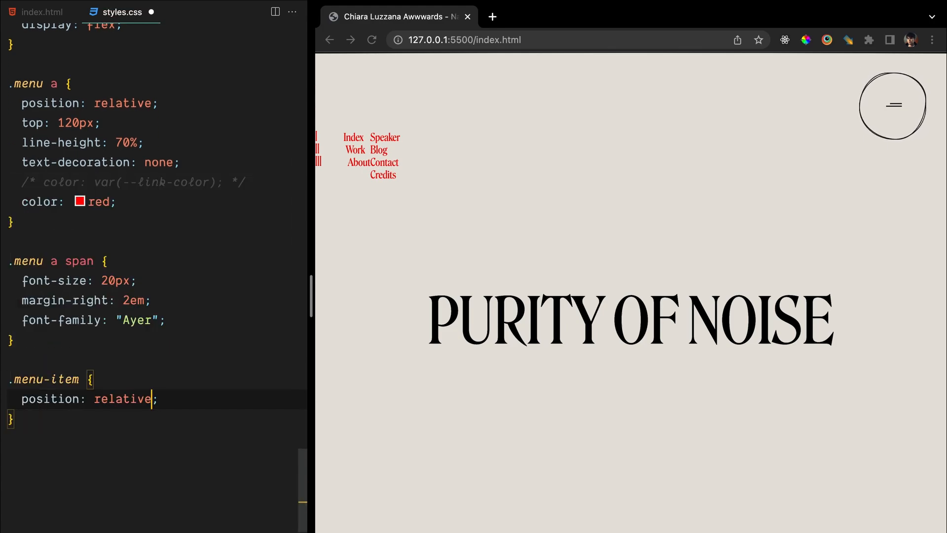
text(:after {)
text(content: "";)
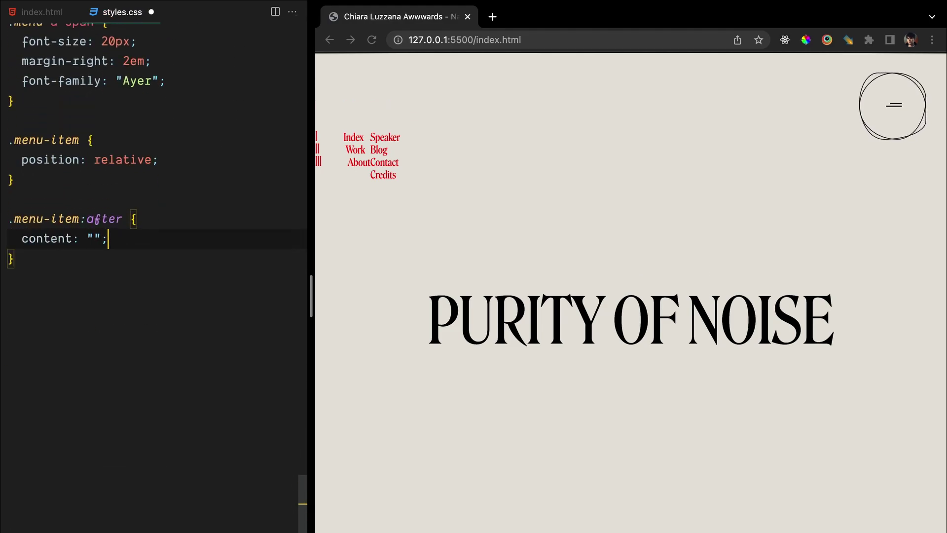
text(position: absolute;)
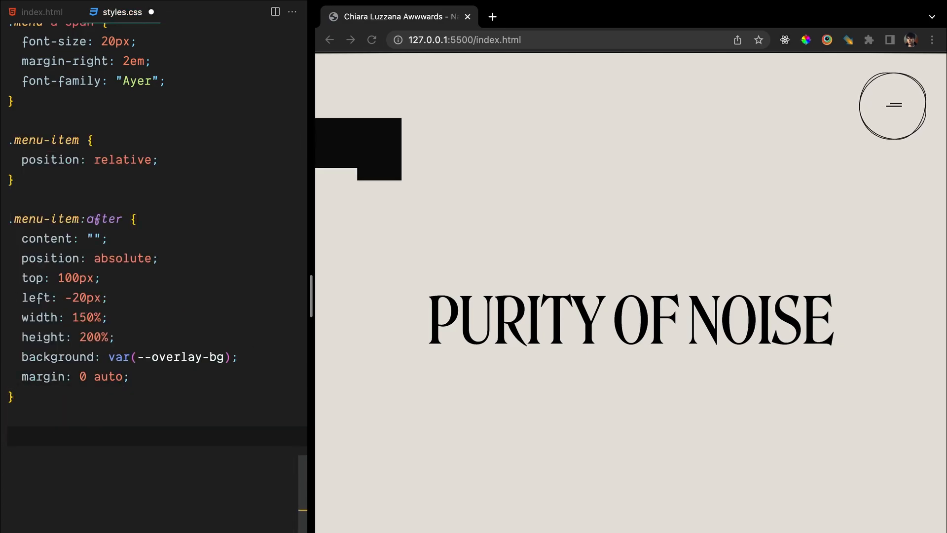
text(.menu-container {)
text(align-items: center;)
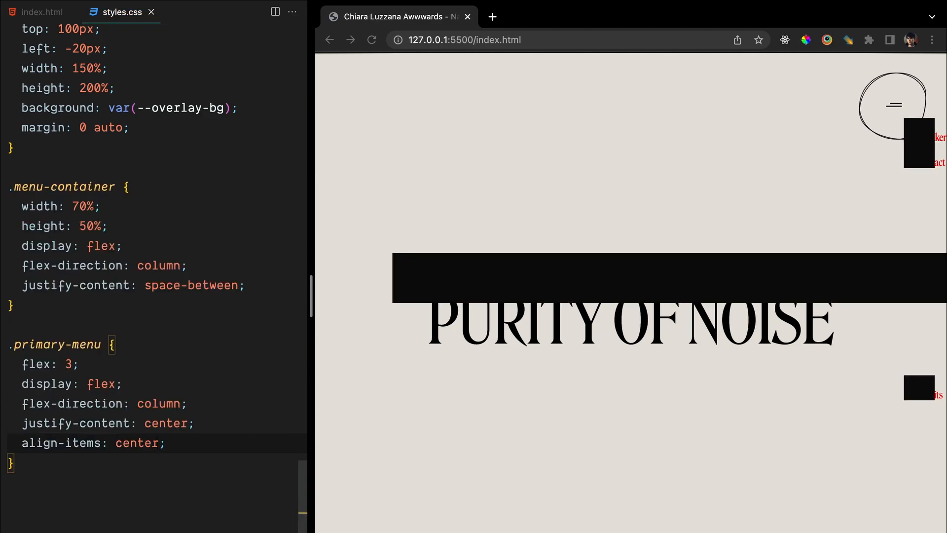
Add flex-column rules for .primary-menu .menu-container wrapper and uppercase, sized .primary-menu links.
text(.primary-menu .menu-container .wrapper {)
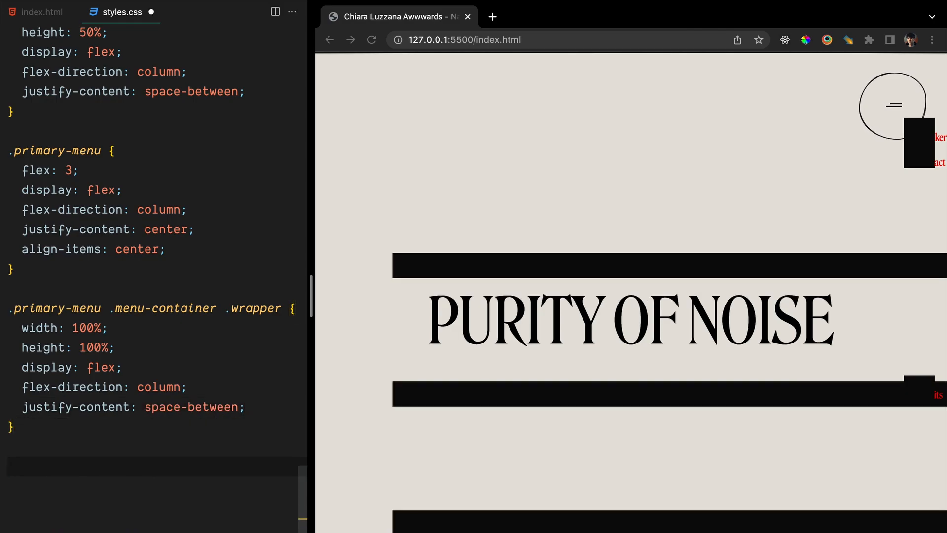
text(text-transform: uppercase;)
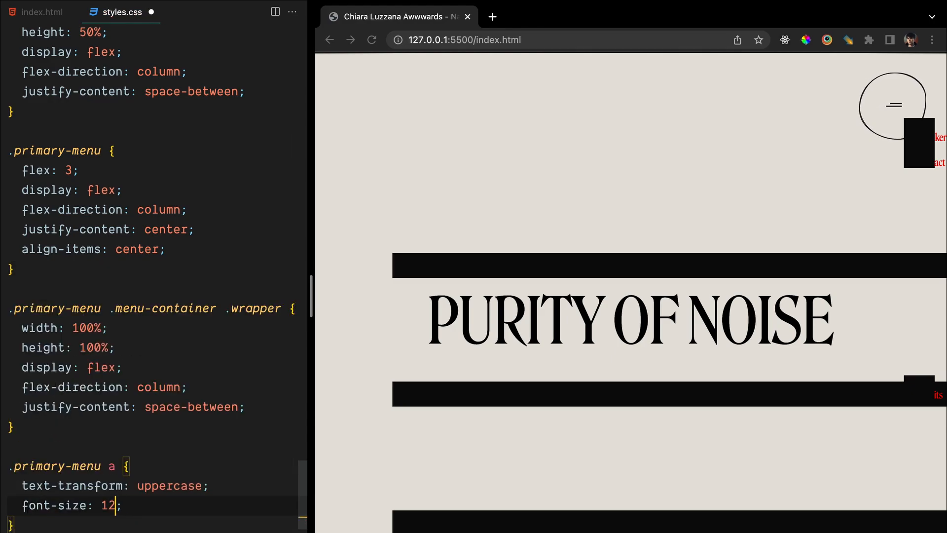
text(font)
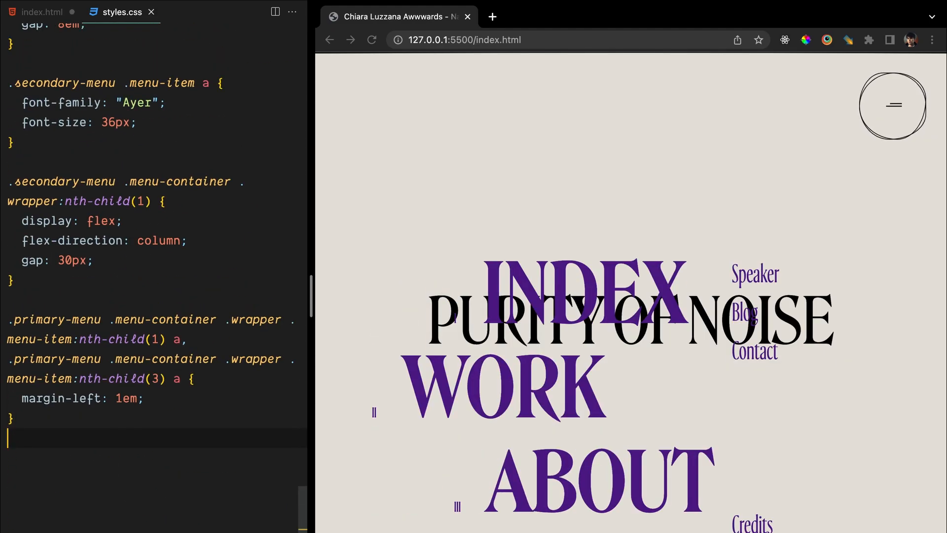
Restore the dark :after background on the item covers and return to index.html.
scroll(up, 3)
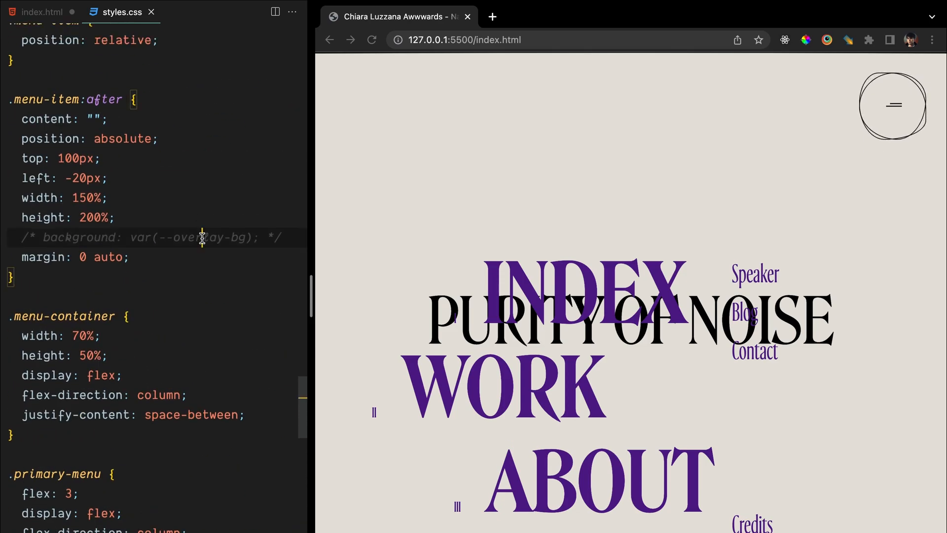
click(145, 236)
text(2)
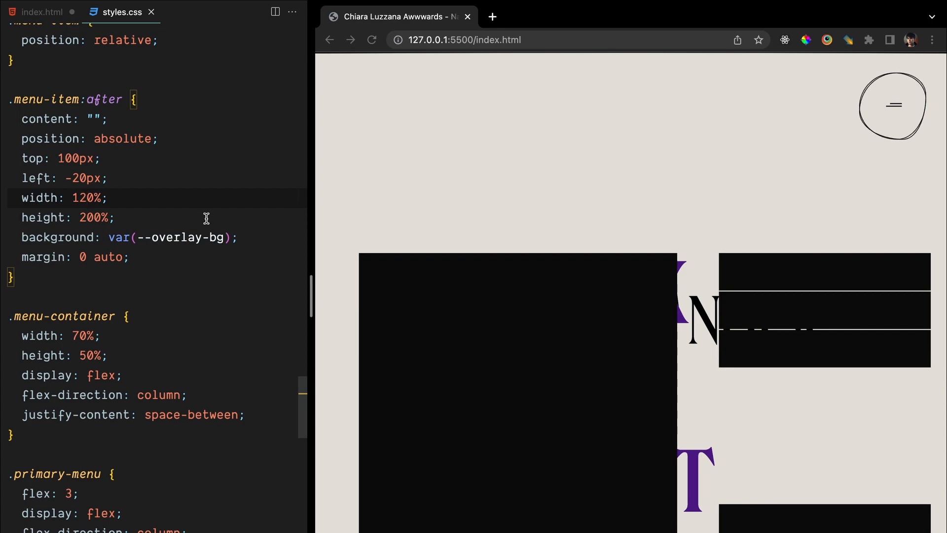
click(37, 12)
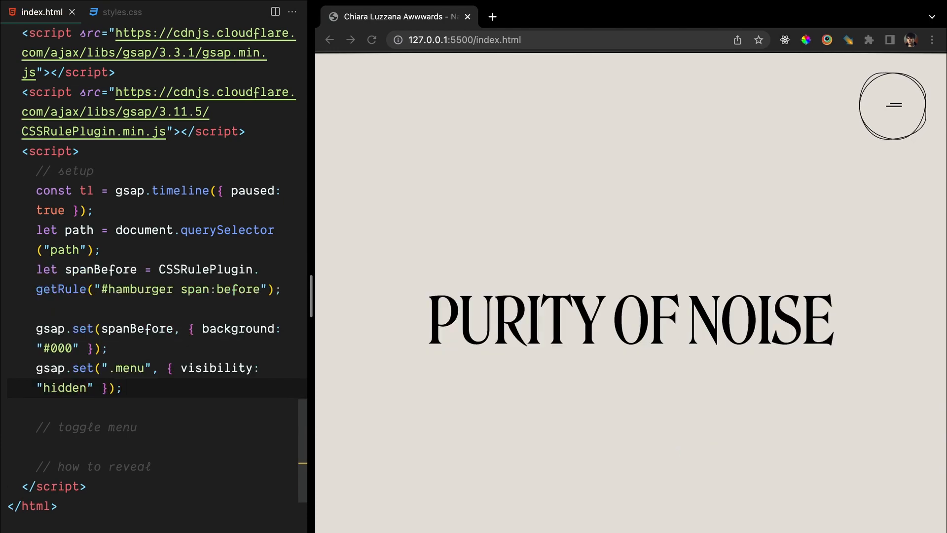
Scroll through the GSAP setup script to review the paused timeline and hidden menu code.
scroll(up, 3)
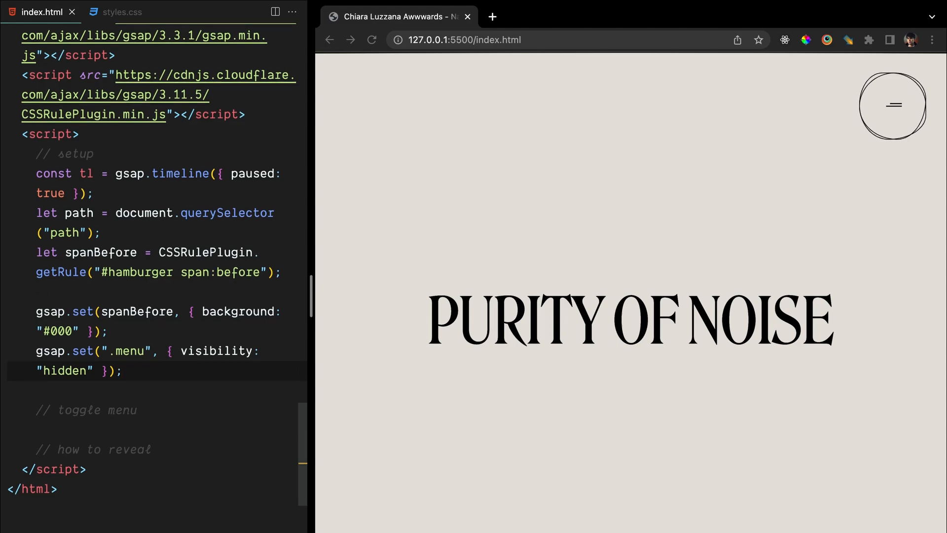
scroll(down, 3)
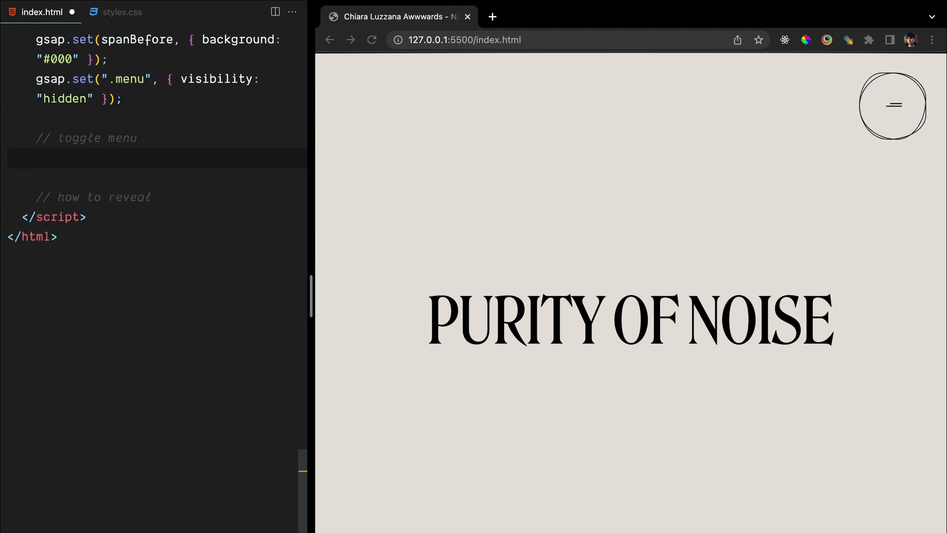
Write revealMenu() wiring toggleBtn.onclick to flip the hamburger and tl.reversed(), then begin revealMenuItems.
text(function revealMenu() {)
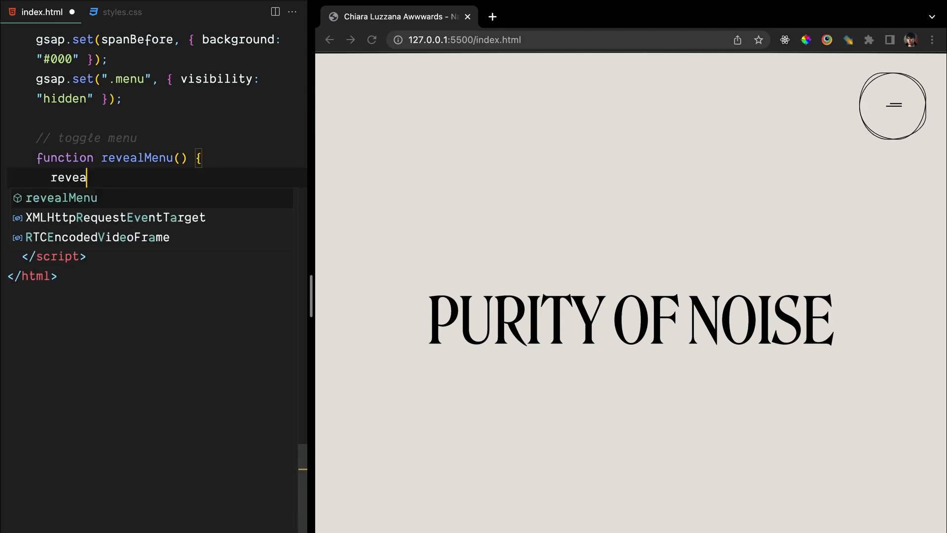
text(revealMenuItems();)
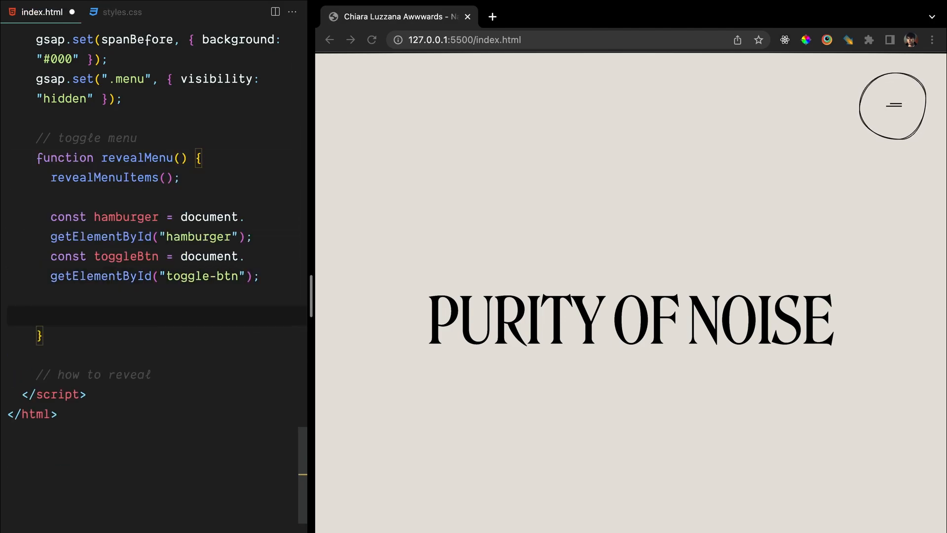
text(toggleBtn.onclick = function (e) {)
text(tl.reversed)
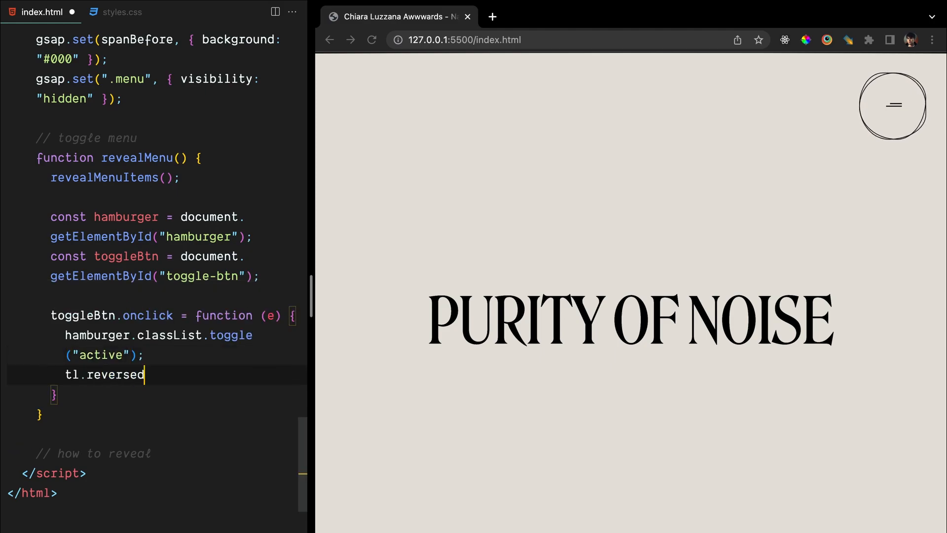
text((!tl.reversed());)
text(revealMenu();)
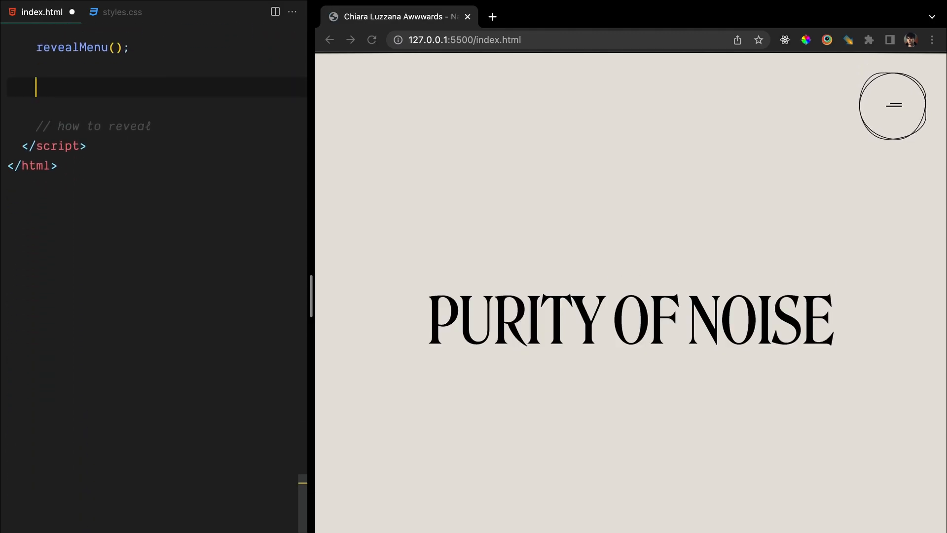
text(function revealMenuItems)
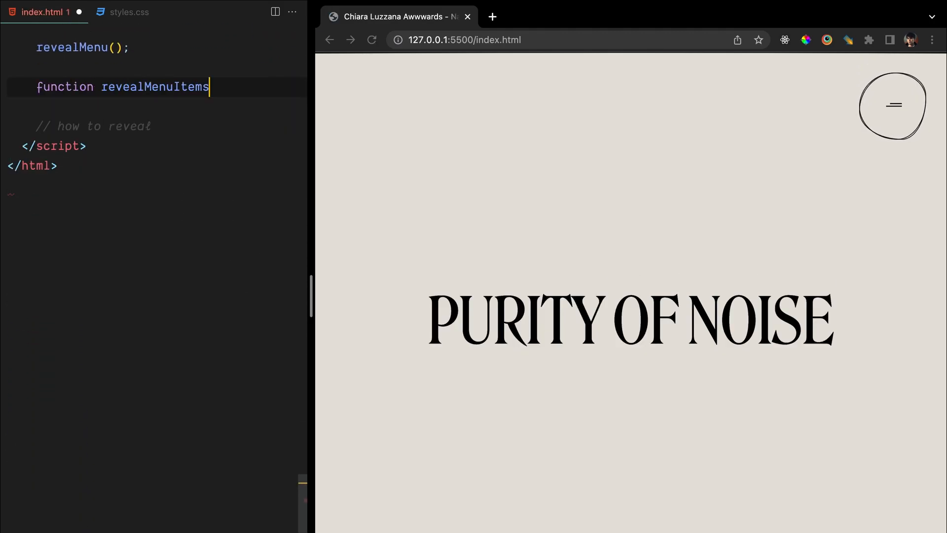
Declare power2 = "power2.inOut" and power4 = "power4.inOut" easing constants inside revealMenuItems.
text(() {)
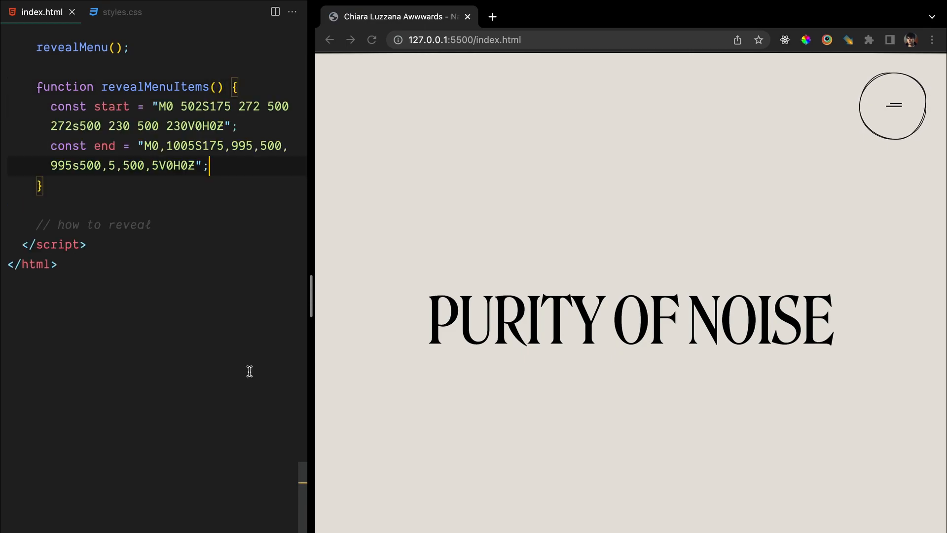
text(const power2 = "power2.in")
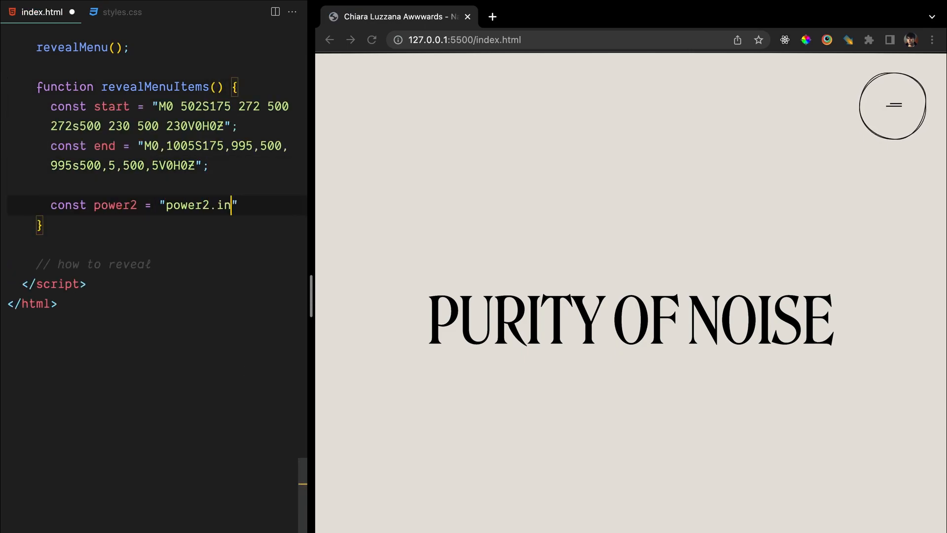
text(Out";)
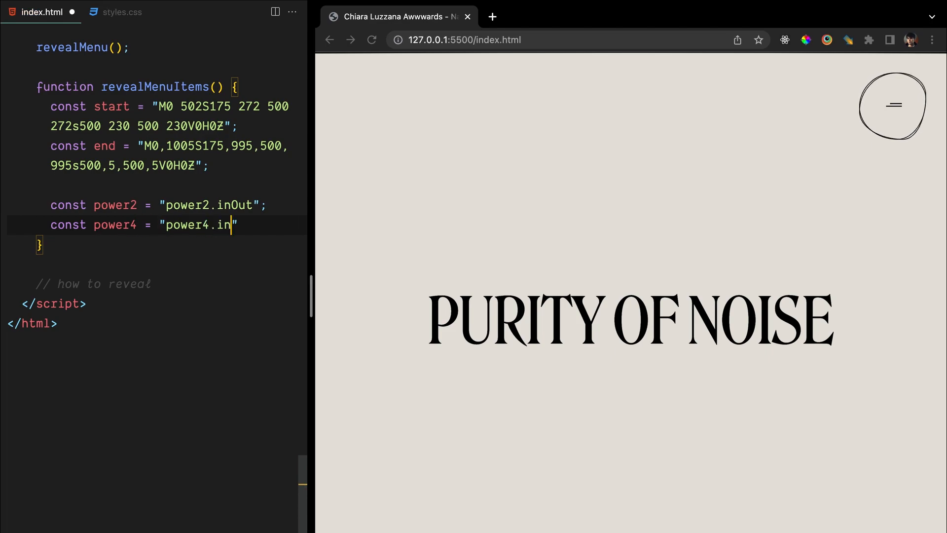
text(Out";)
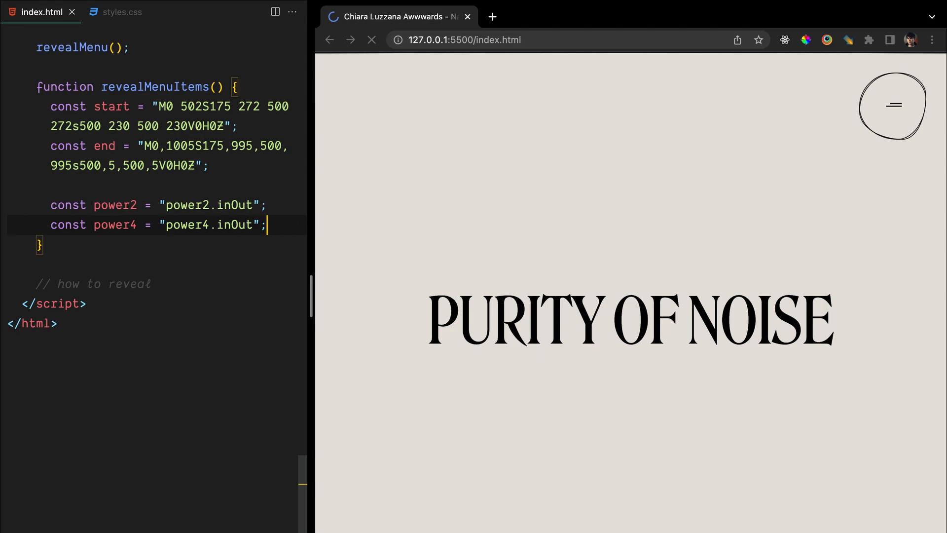
Tween #hamburger and its spans to background #e2e2dc with power2 easing.
text(tl.to("#hamburger", ))
text(tl.to("#hamburger span", 1, )
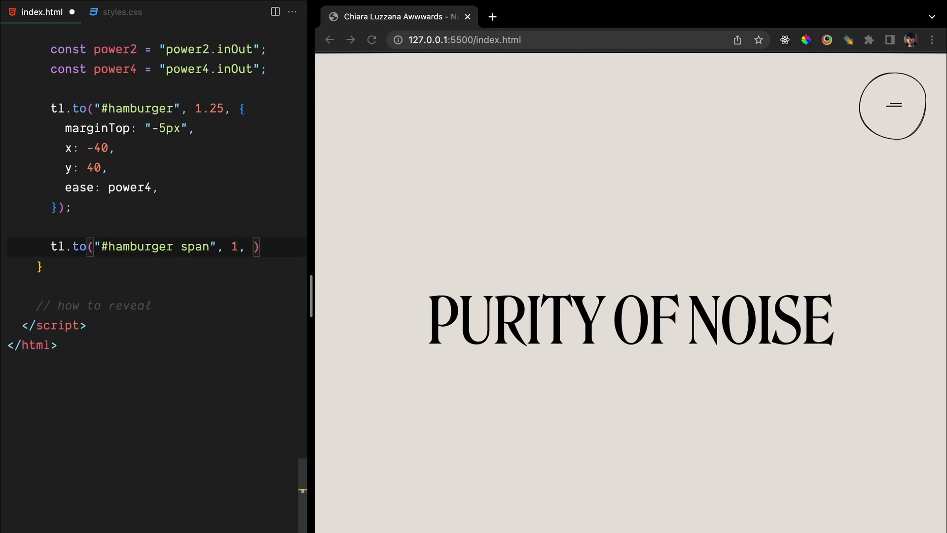
text(background: "#e2e2dc",)
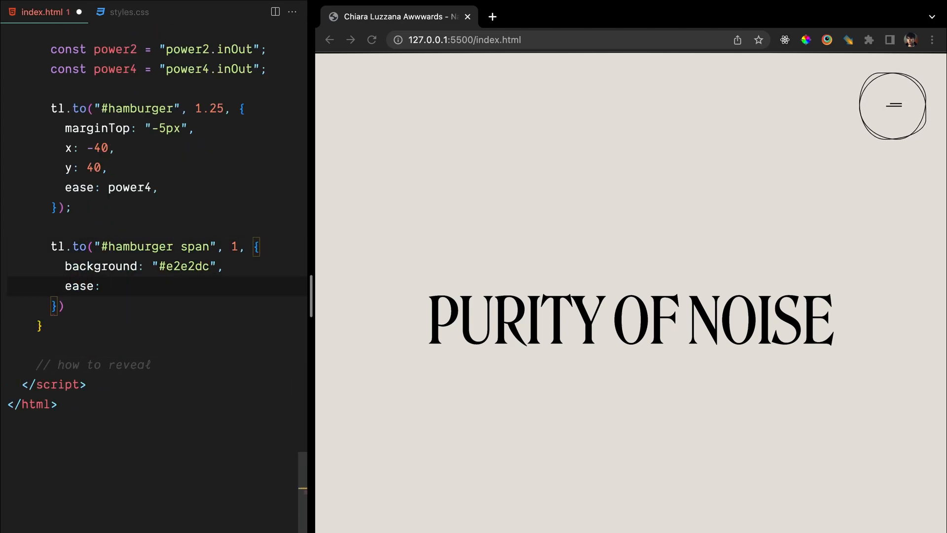
text(power2,)
click(157, 246)
text(span,)
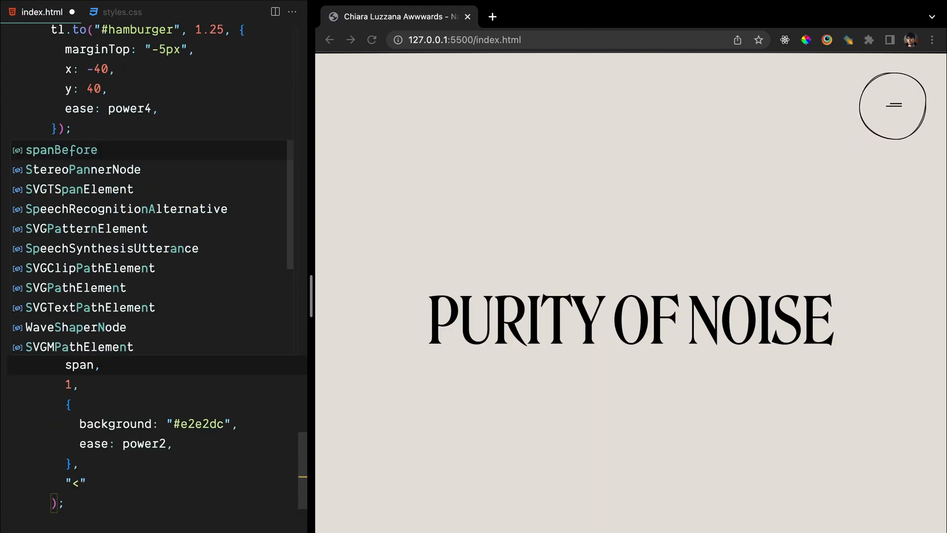
Tween .btn .btn-outline over 1.2s to 140px with a 1px solid #e2e2dc border.
scroll(down, 3)
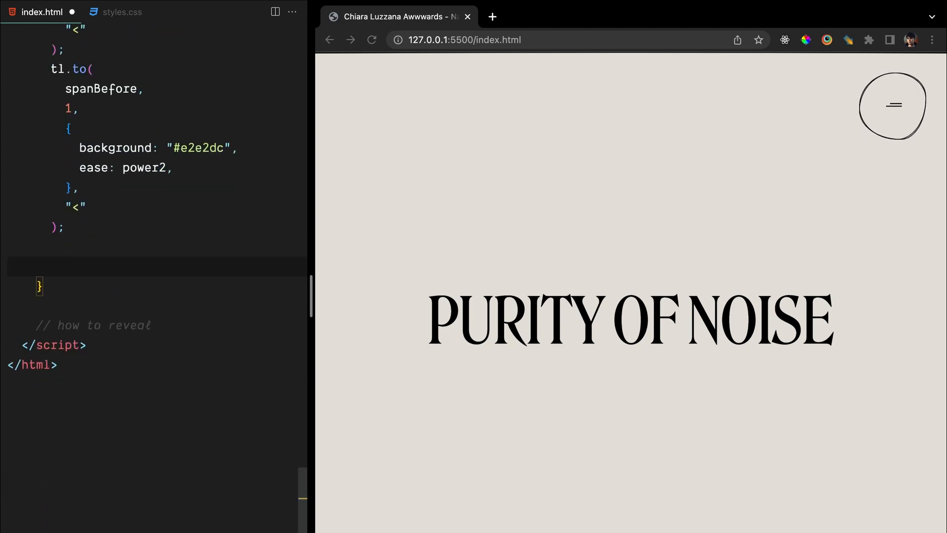
text(tl.to(".btn .btn-outline", 1.2))
text(width)
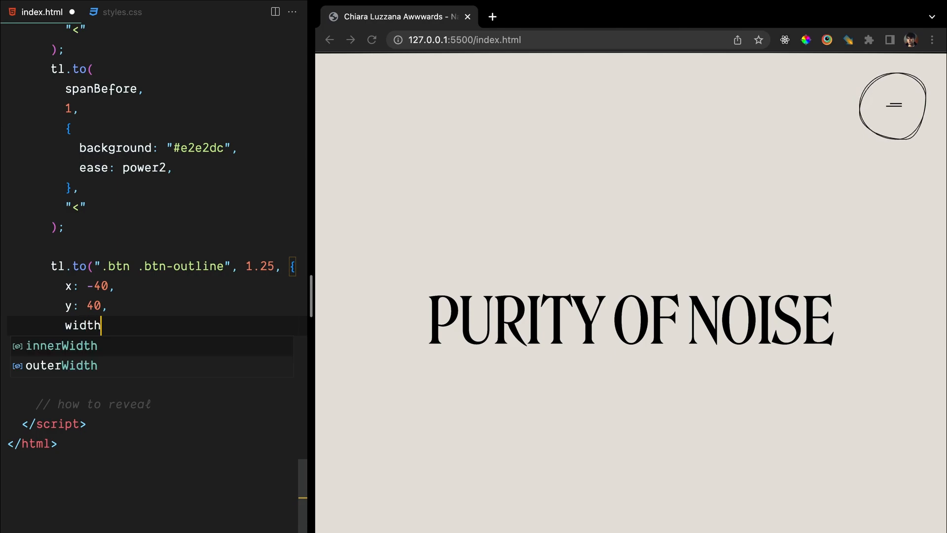
text(: "140px",)
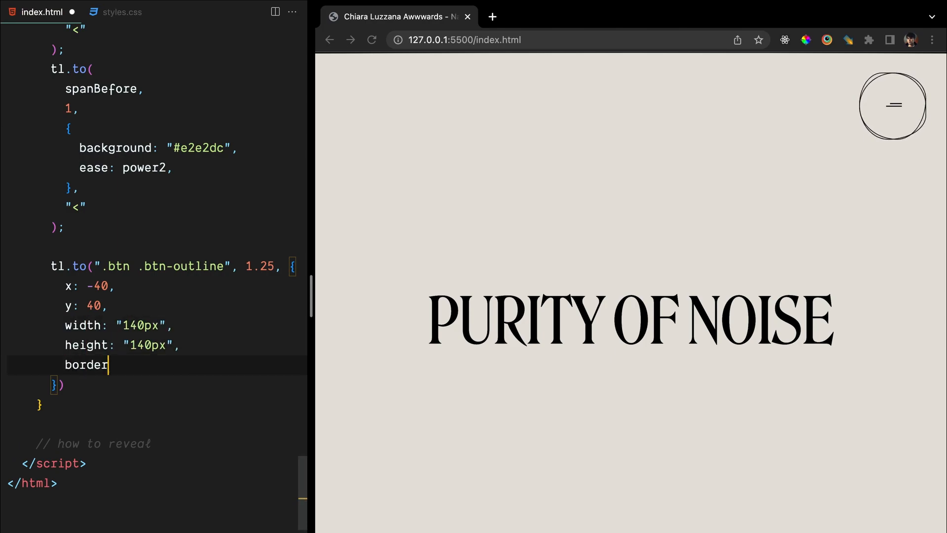
text(: "1px solid #e2e2dc",)
text(}, ease: P)
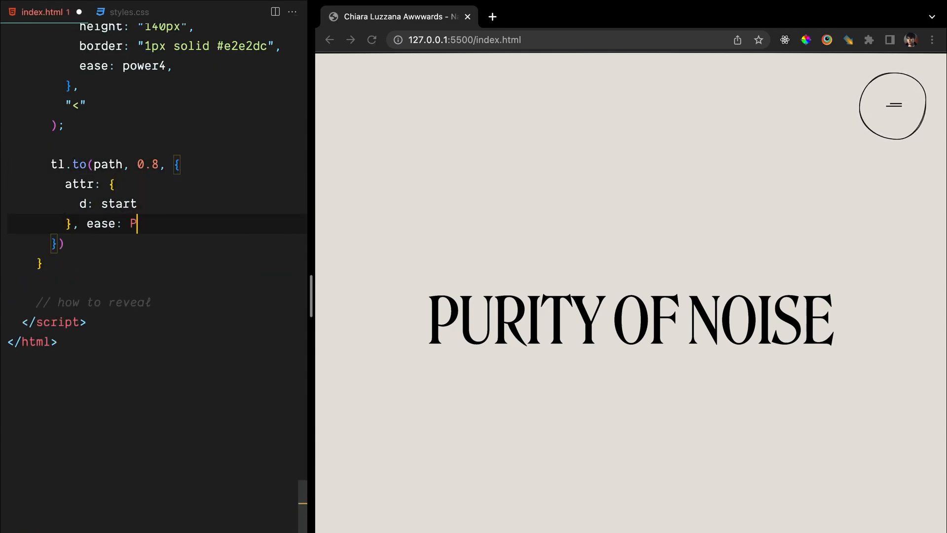
Add path morph, .menu visibility and staggered .menu-item link tweens, then test the toggle in Chrome.
text(ower2.easeIn,)
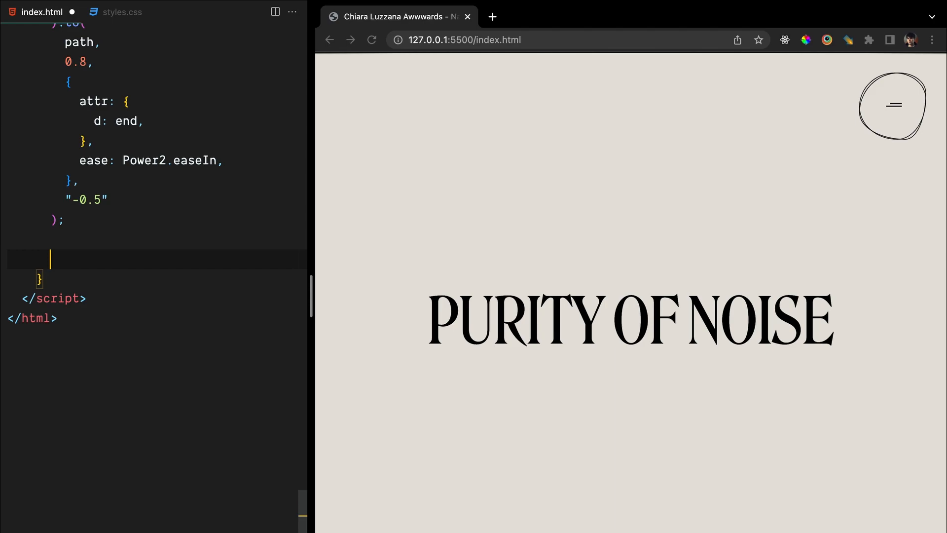
text(tl.to()
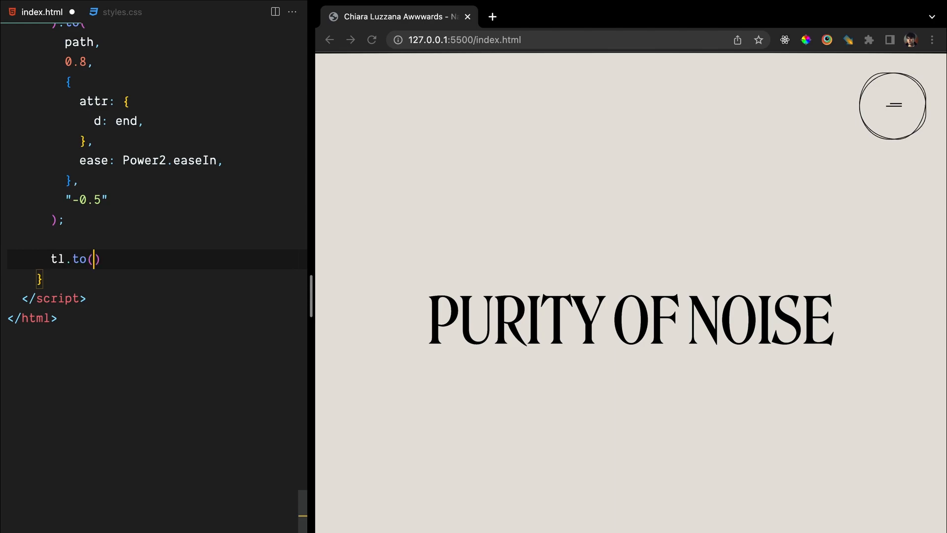
text(".menu", 1, {)
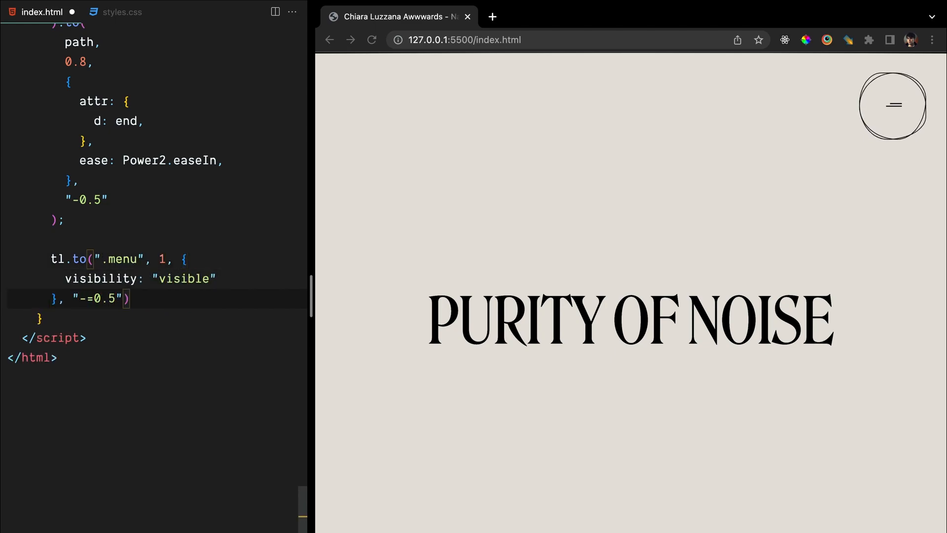
text(tl.to(".men")
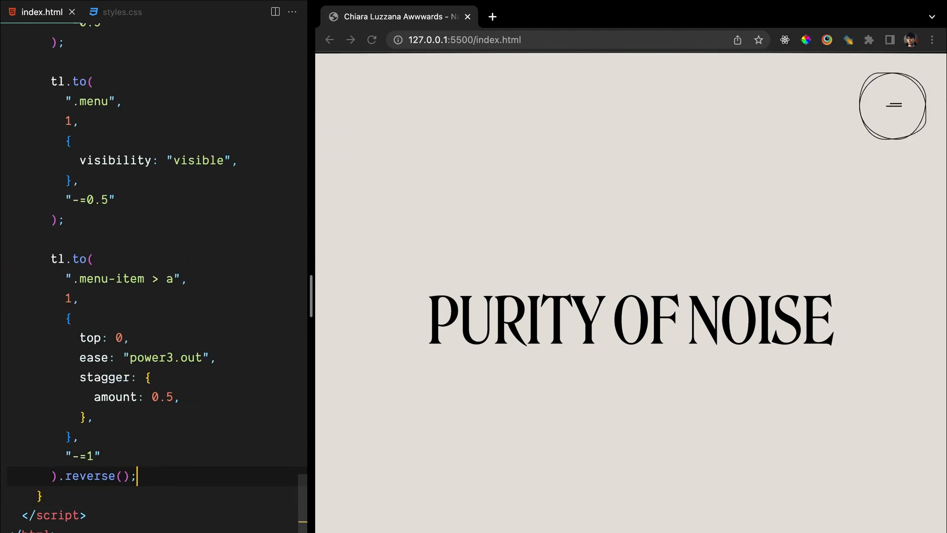
click(892, 105)
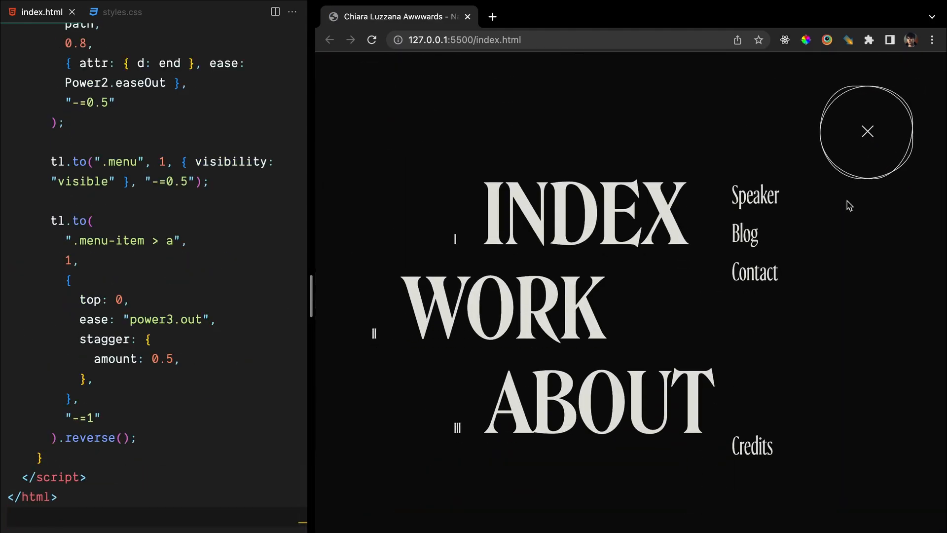